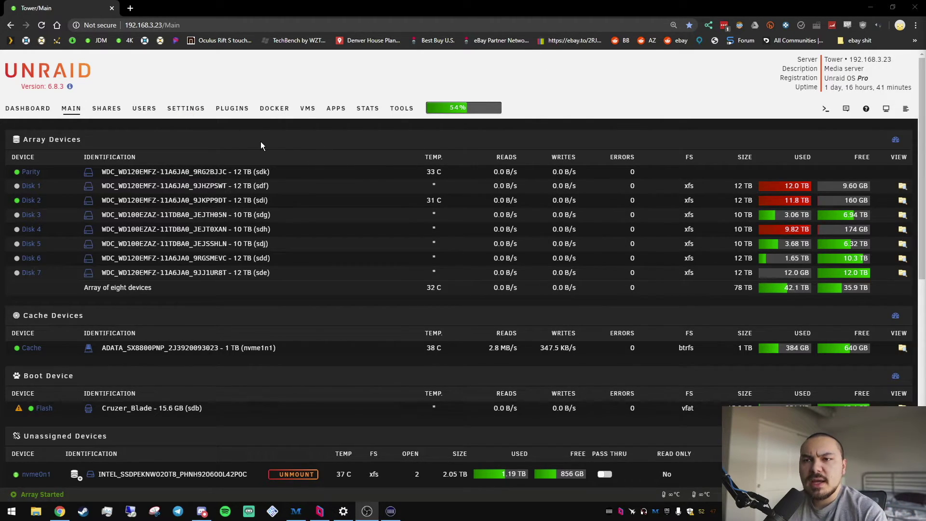
pyautogui.moveTo(174, 382)
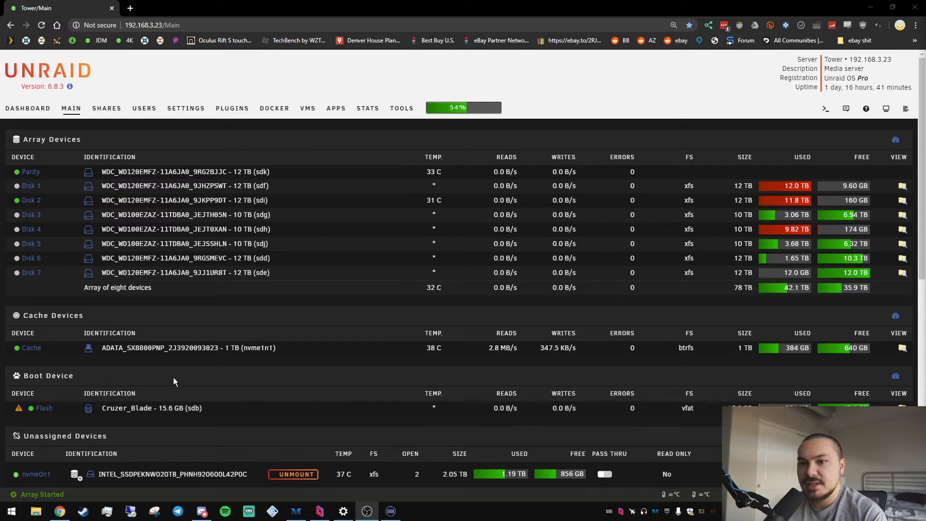
pyautogui.moveTo(92, 394)
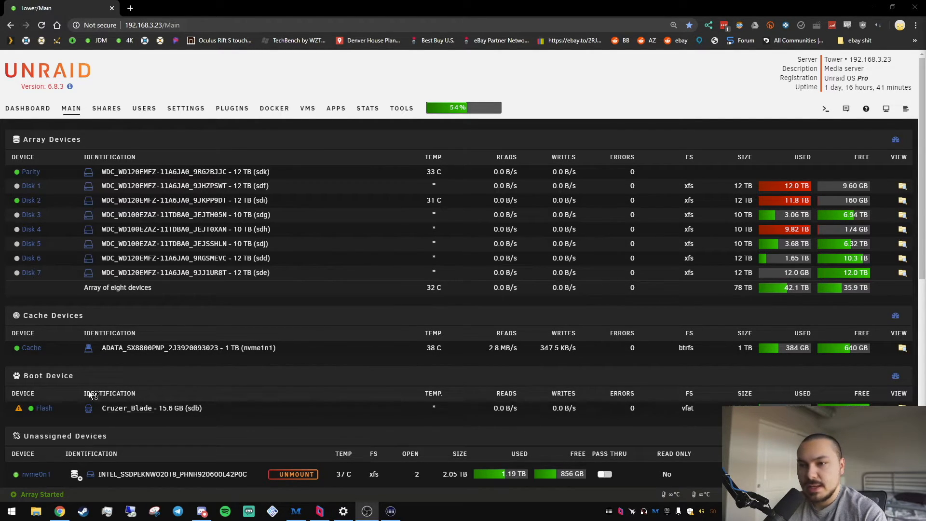
# Show the VMs list: two running Windows VMs with NVIDIA GPUs and a stopped macOS Mojave VM.
pyautogui.scroll(-3)
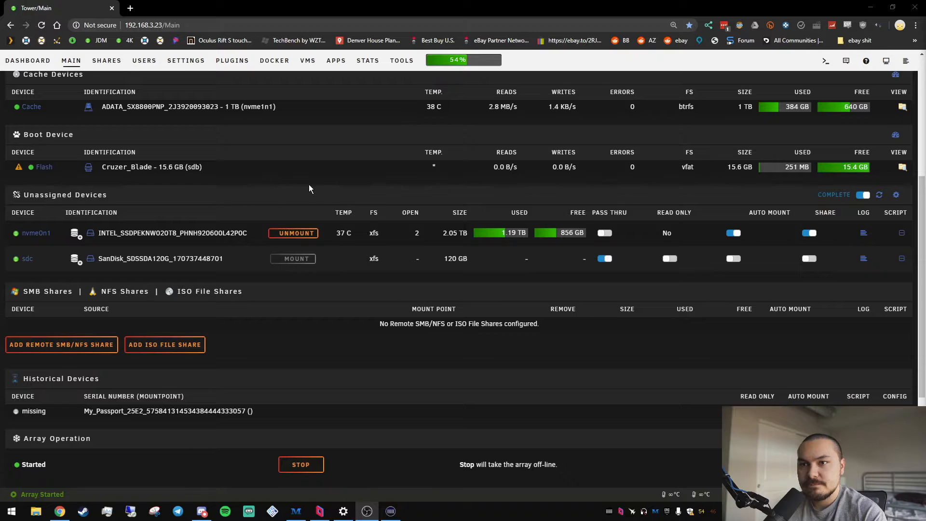
pyautogui.scroll(3)
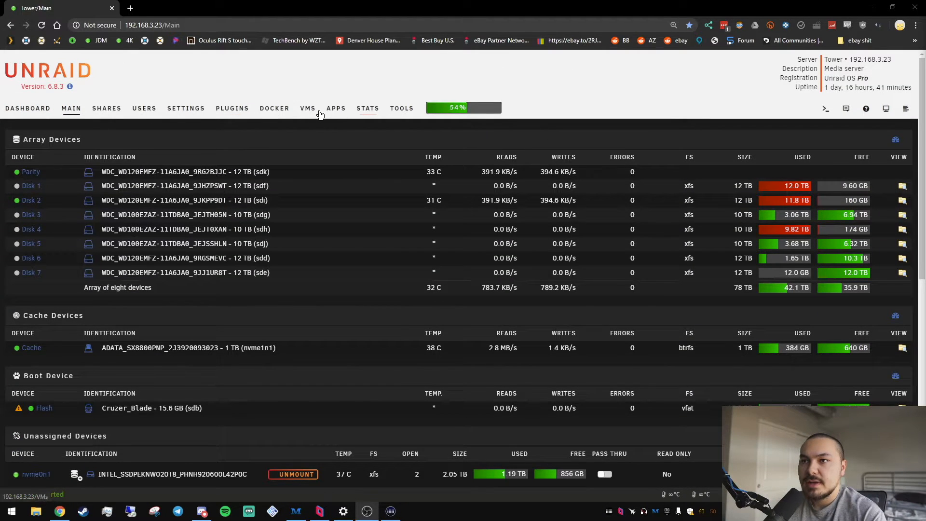
pyautogui.click(307, 108)
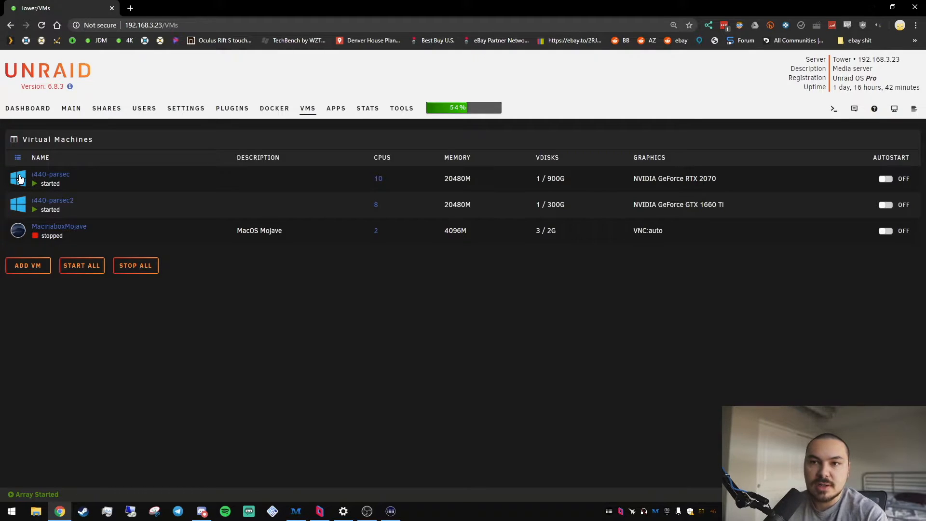
pyautogui.moveTo(305, 408)
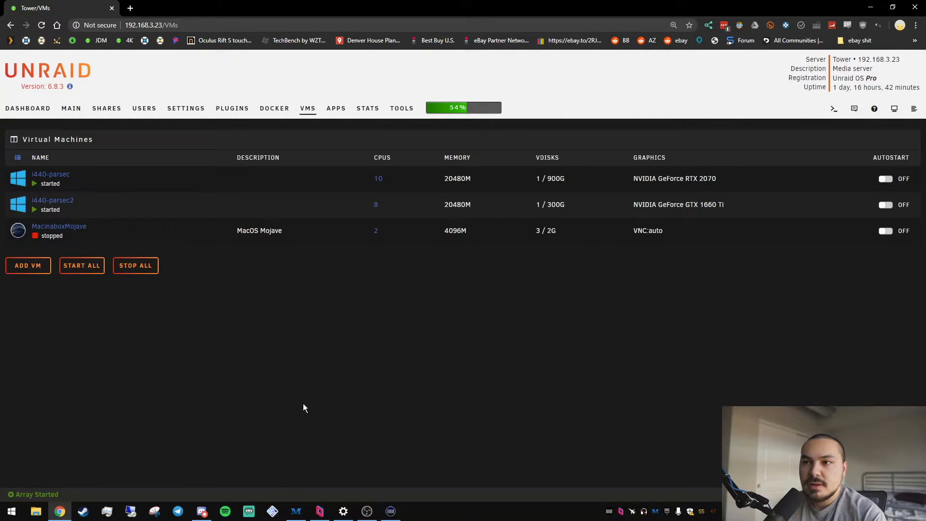
pyautogui.moveTo(342, 173)
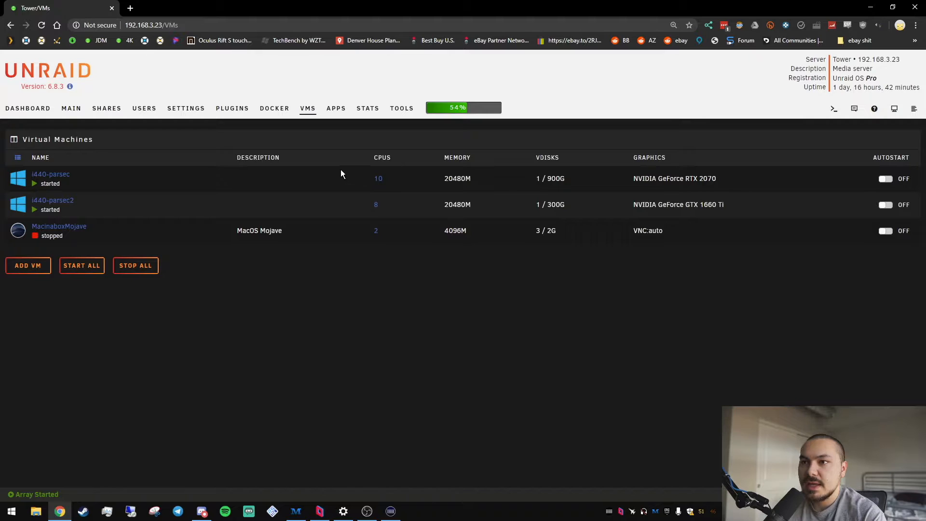
pyautogui.moveTo(370, 211)
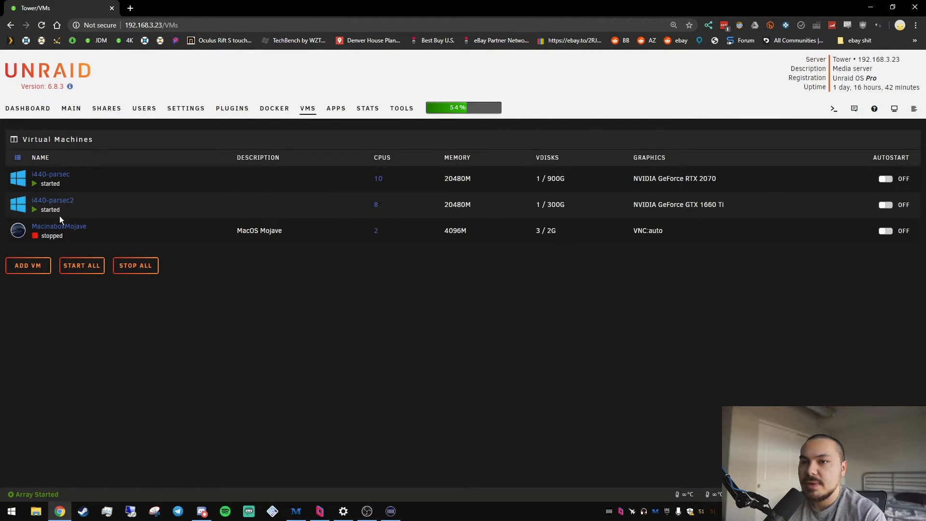
pyautogui.moveTo(420, 227)
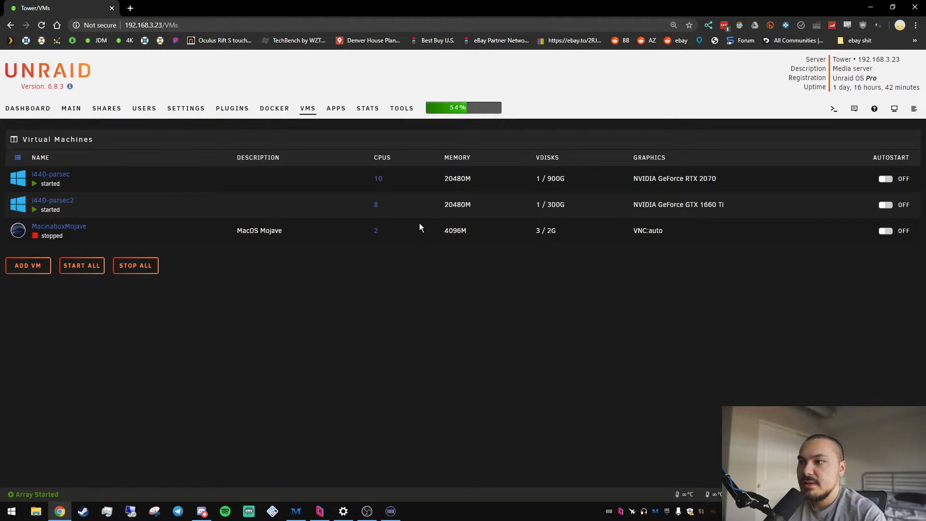
pyautogui.moveTo(406, 229)
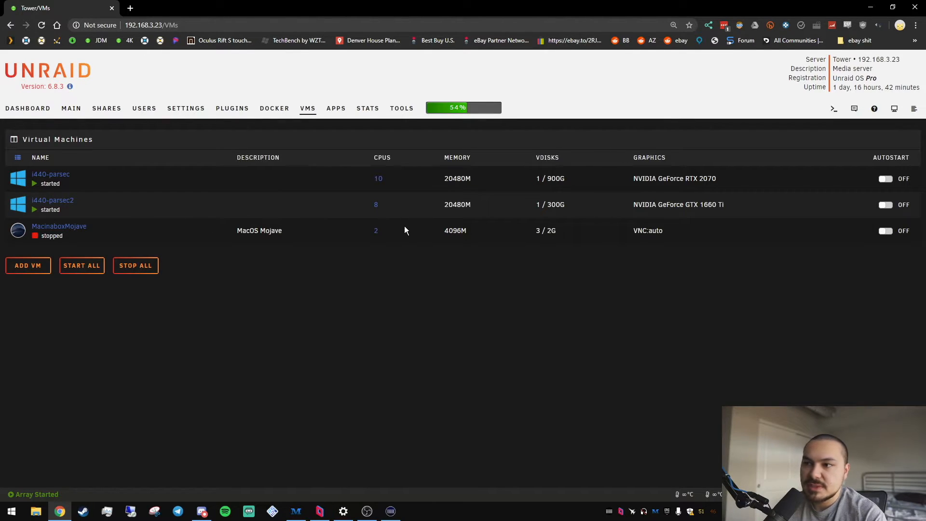
pyautogui.moveTo(444, 178)
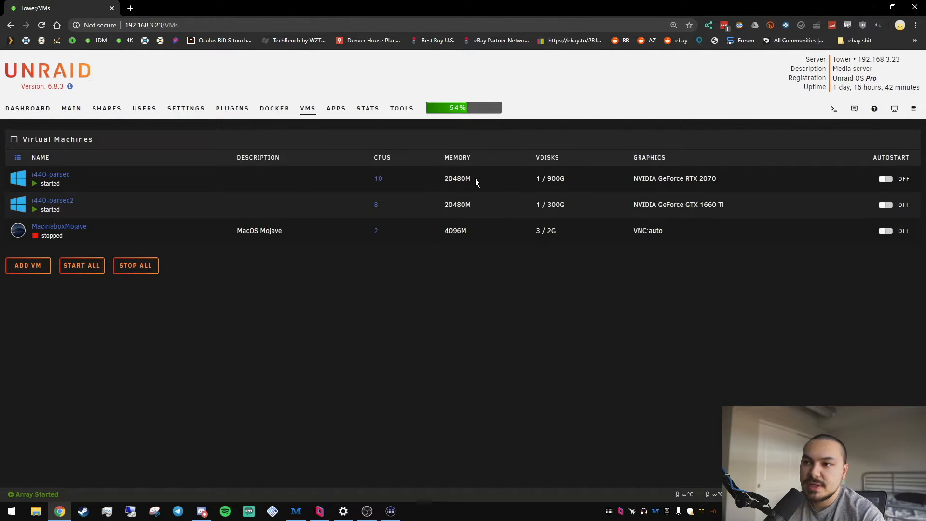
pyautogui.moveTo(475, 214)
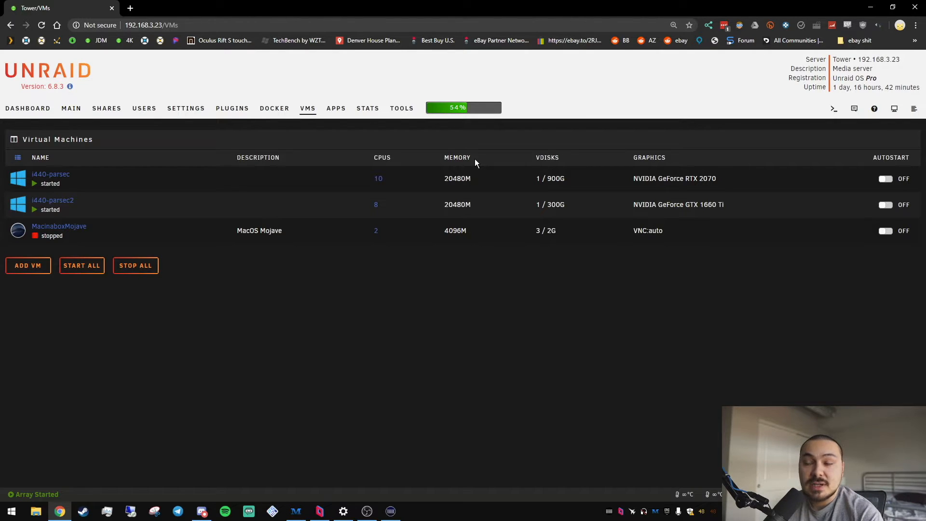
pyautogui.moveTo(787, 176)
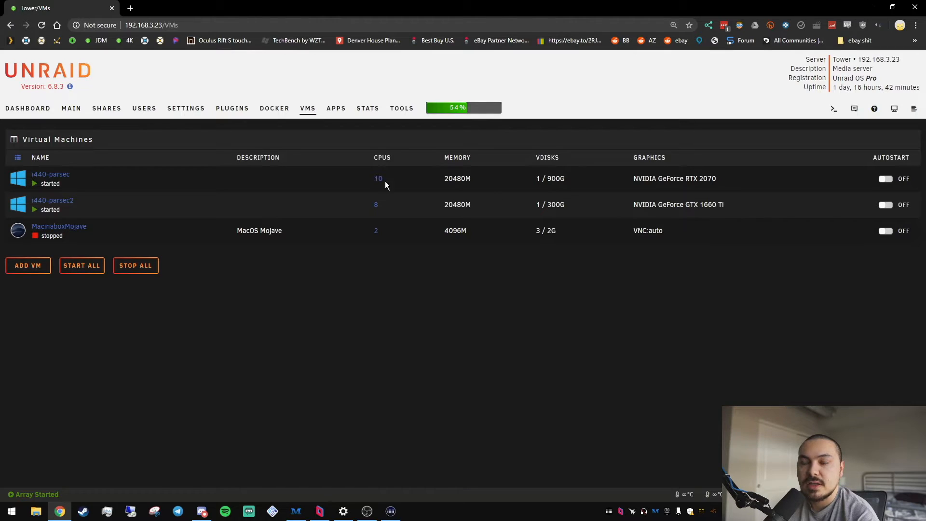
pyautogui.moveTo(614, 182)
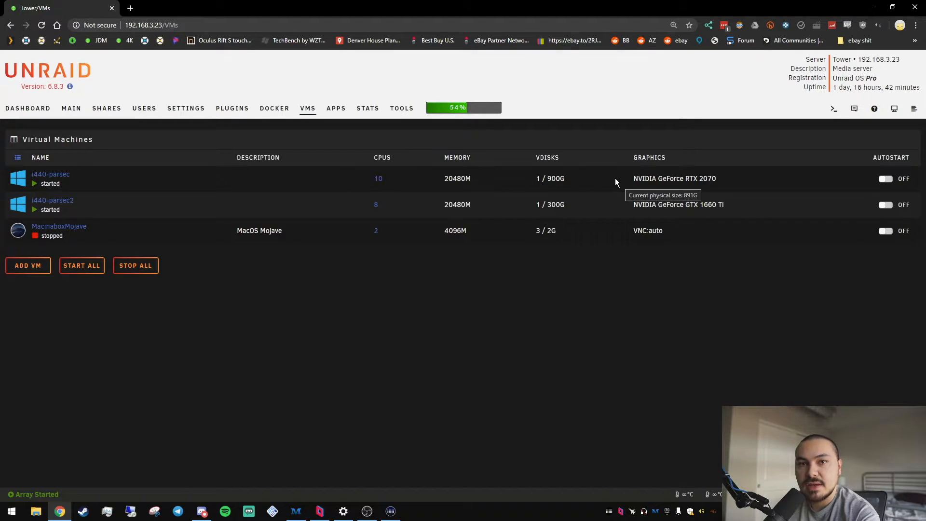
pyautogui.moveTo(604, 174)
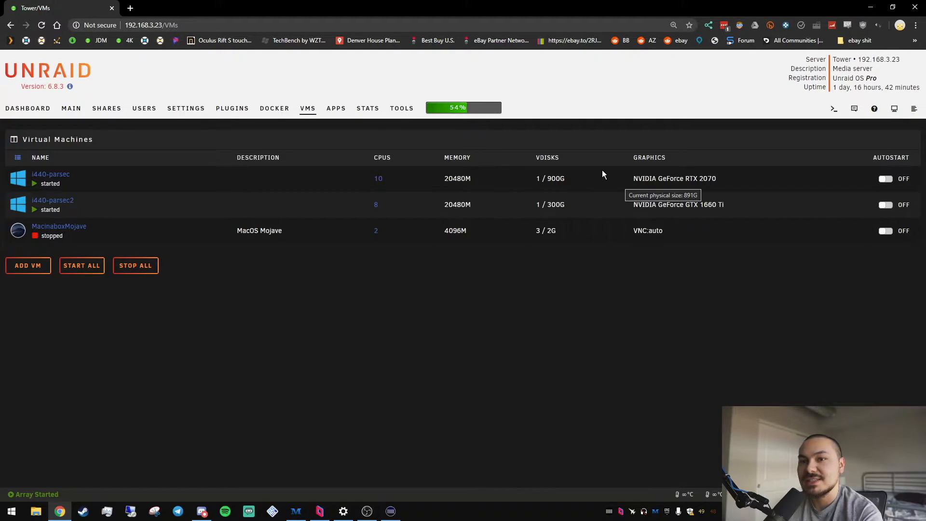
pyautogui.moveTo(424, 238)
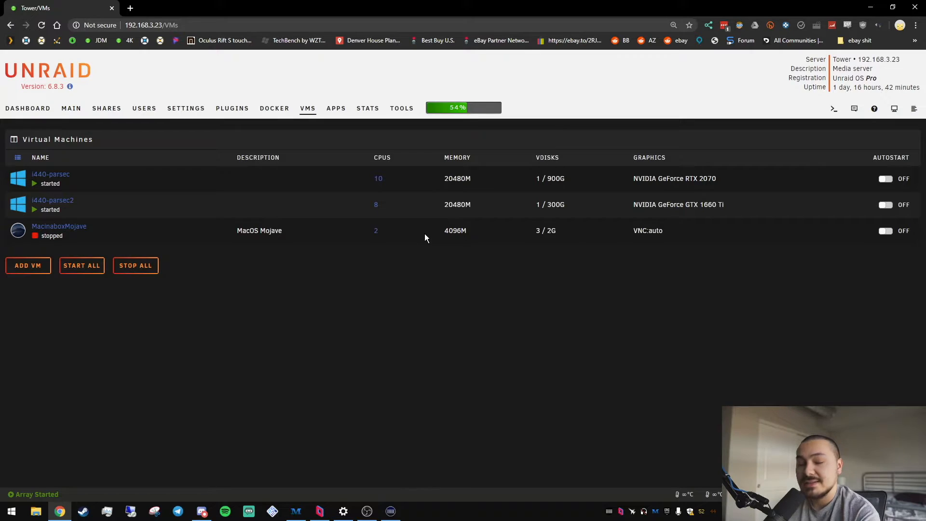
pyautogui.moveTo(416, 230)
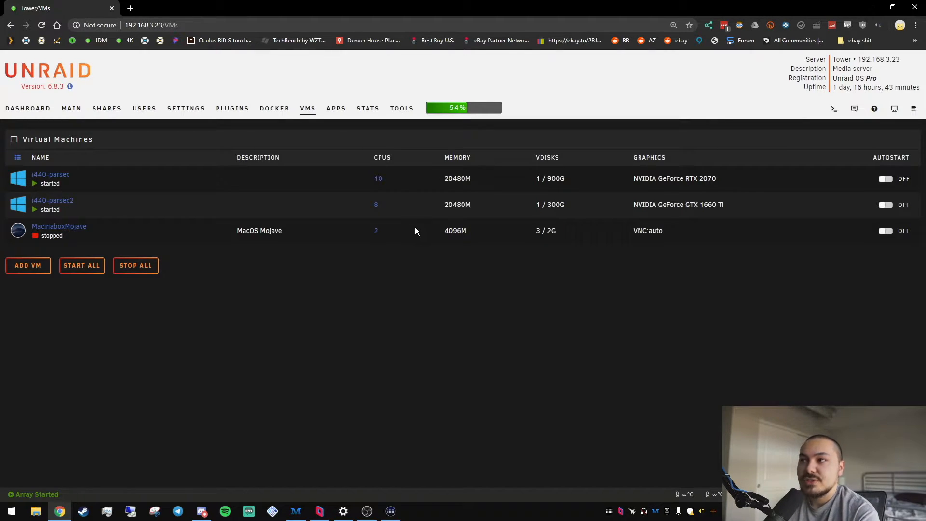
pyautogui.moveTo(407, 240)
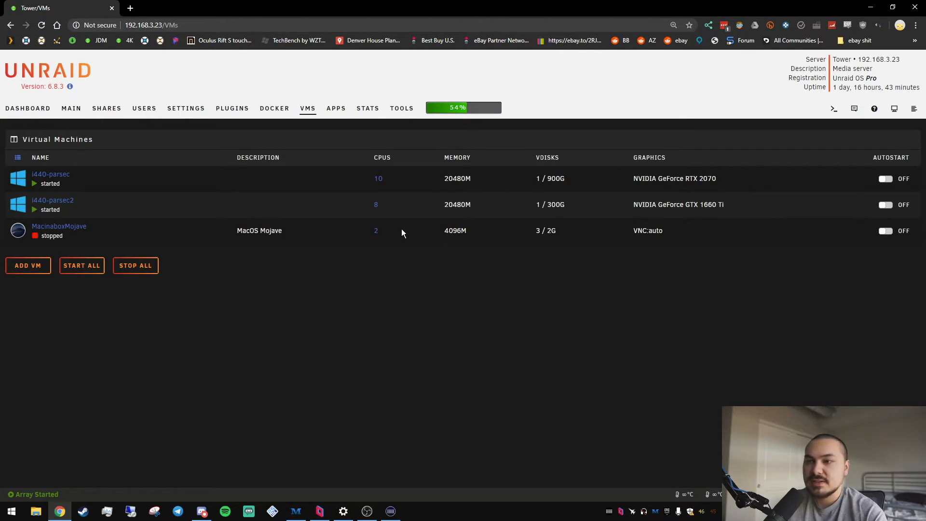
pyautogui.moveTo(249, 257)
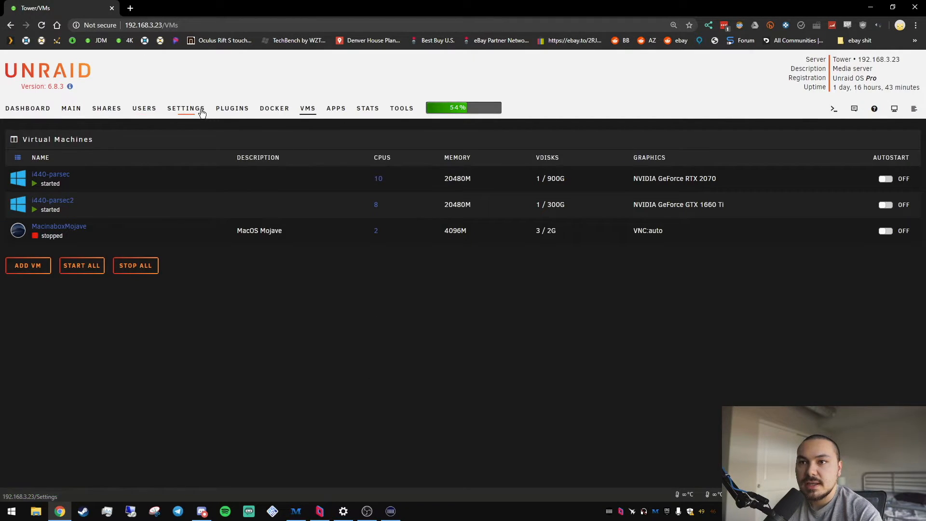
# Review the CPU Pinning page's VM core assignments, CPU Isolation section and Docker containers pinned to cores 0–1.
pyautogui.click(187, 108)
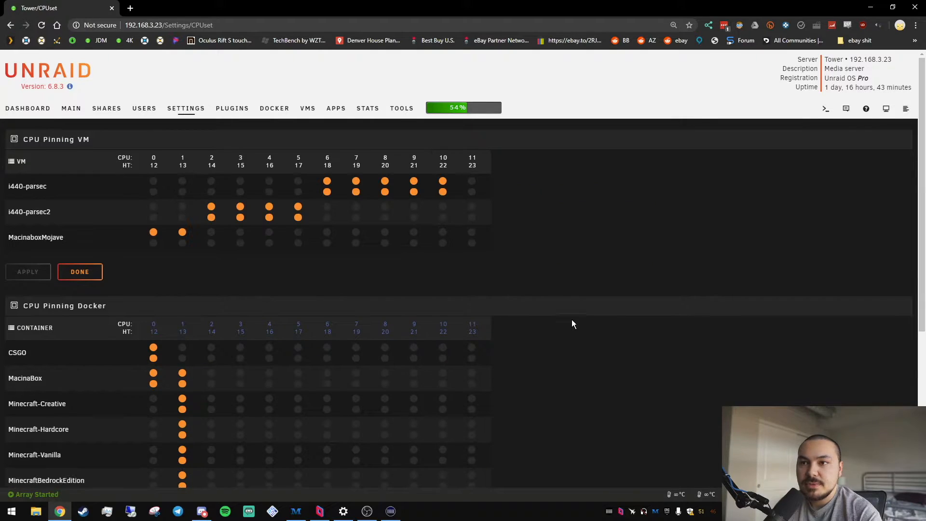
pyautogui.scroll(-3)
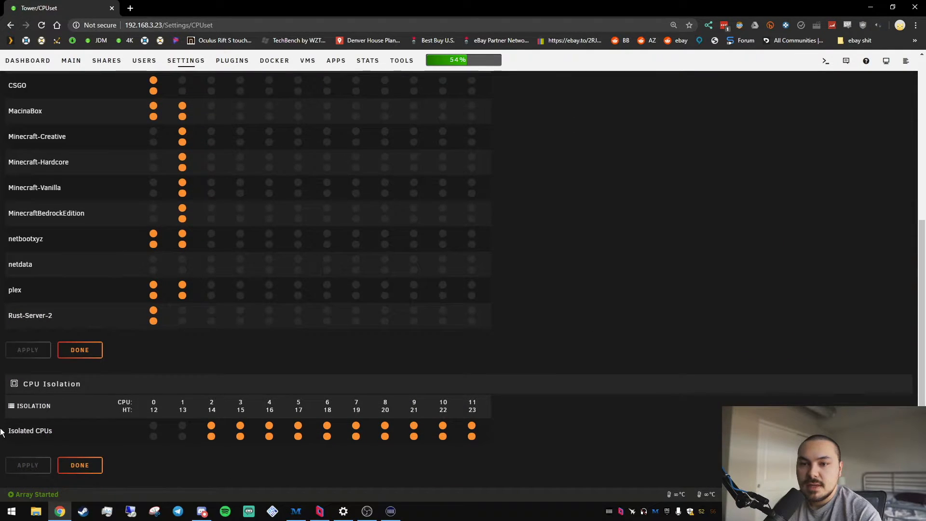
pyautogui.moveTo(118, 437)
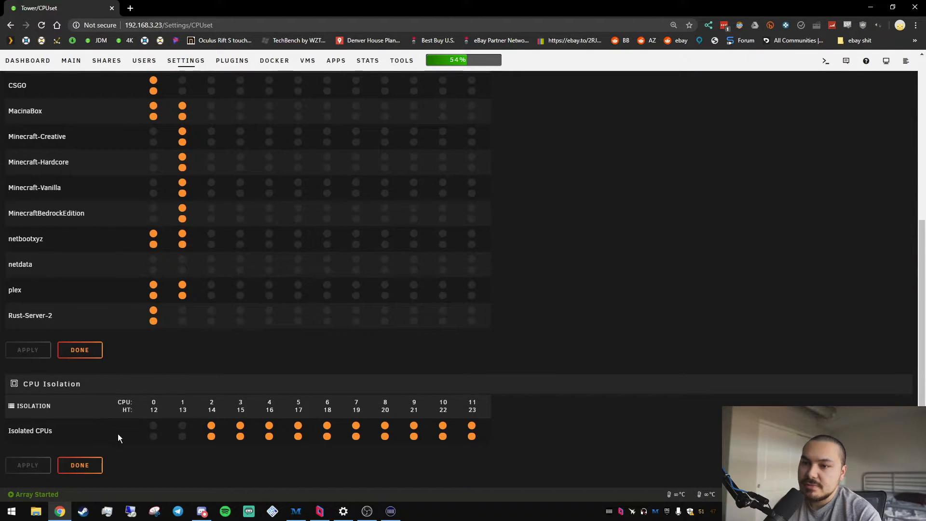
pyautogui.moveTo(169, 434)
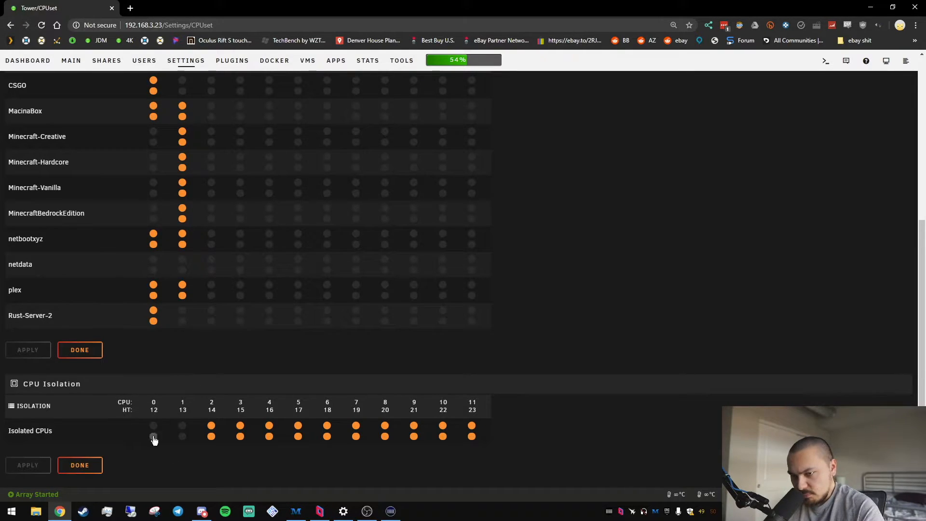
pyautogui.scroll(3)
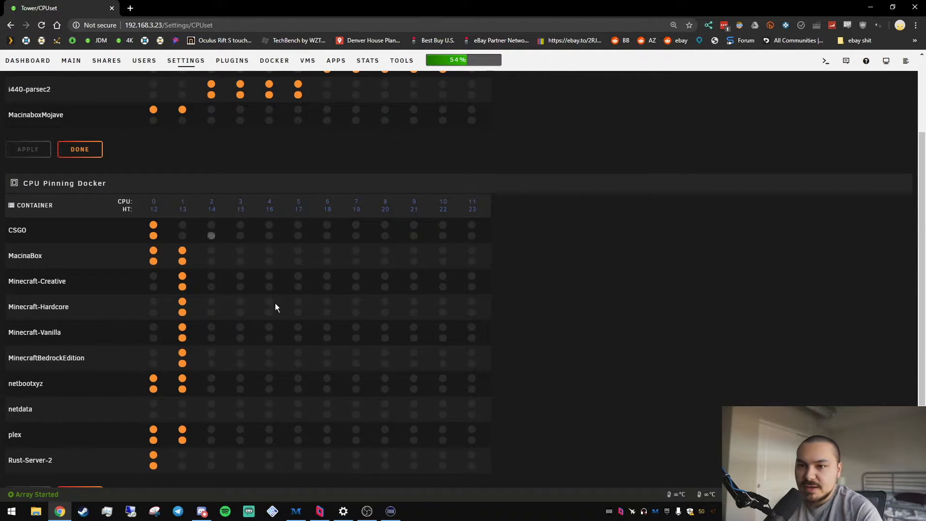
pyautogui.scroll(3)
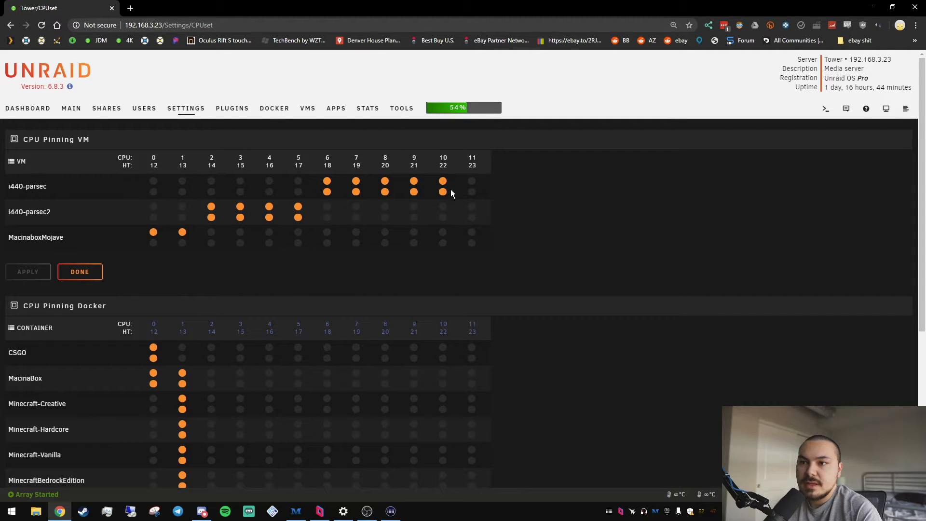
pyautogui.click(442, 191)
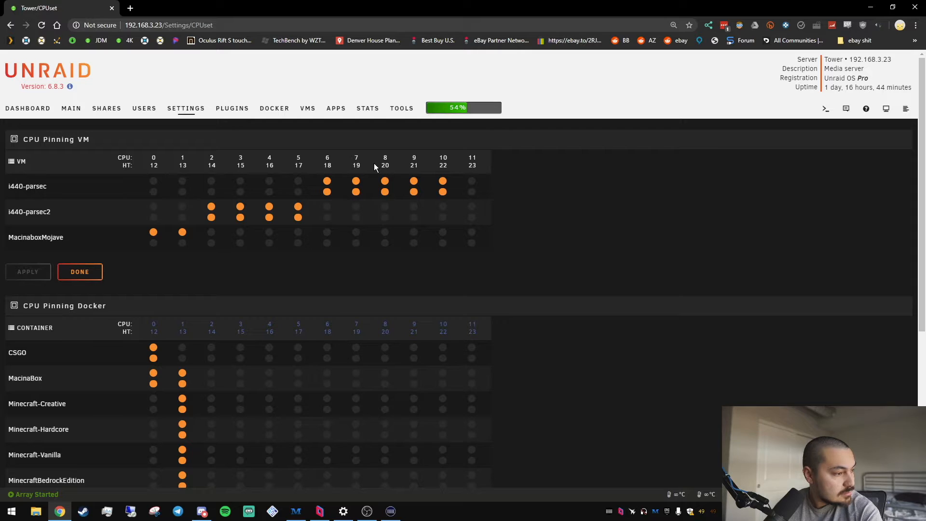
pyautogui.moveTo(366, 160)
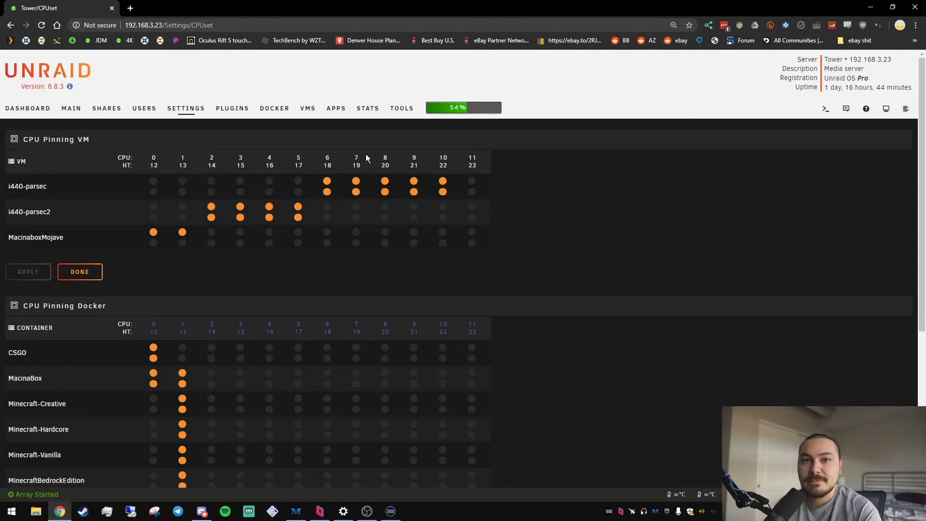
pyautogui.moveTo(363, 161)
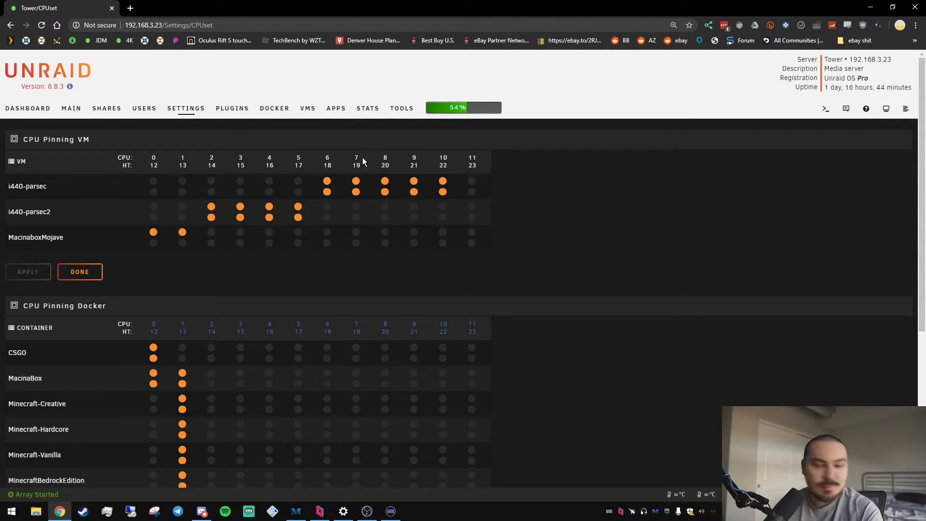
pyautogui.moveTo(353, 161)
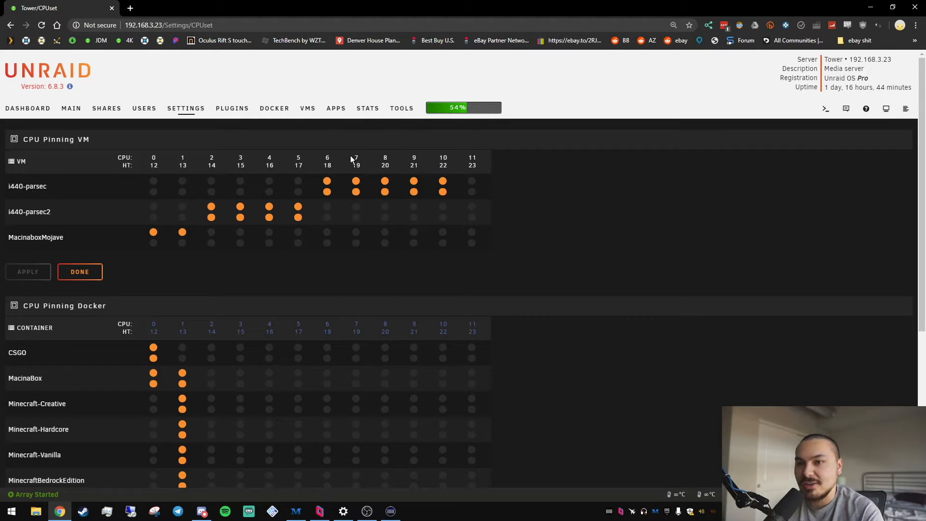
pyautogui.moveTo(347, 160)
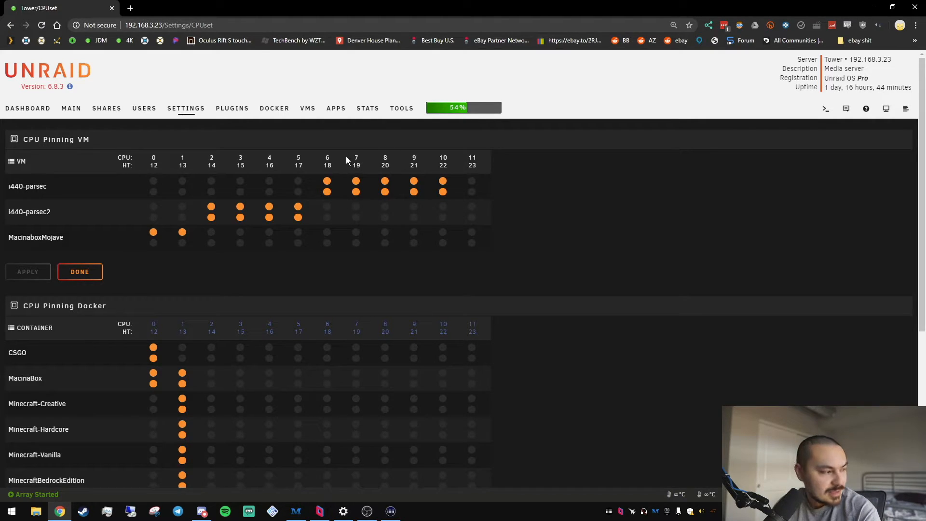
pyautogui.moveTo(284, 242)
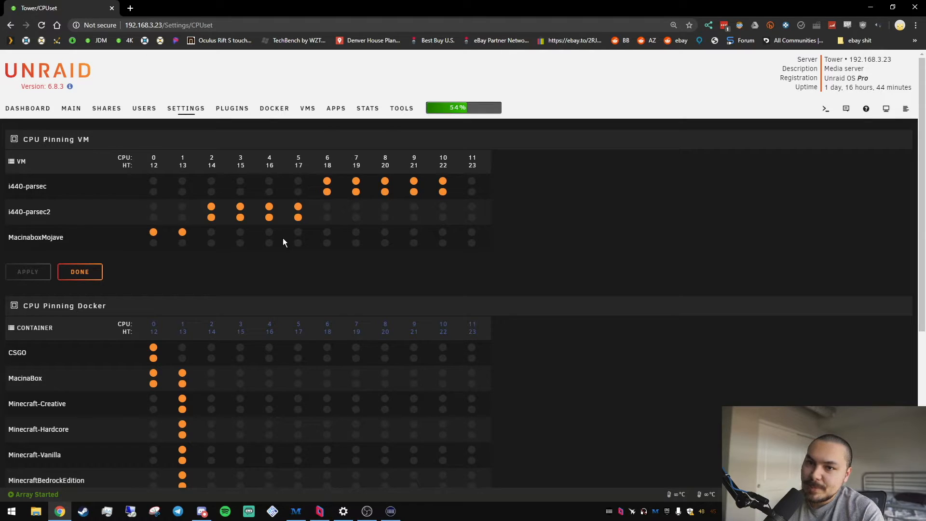
pyautogui.moveTo(306, 183)
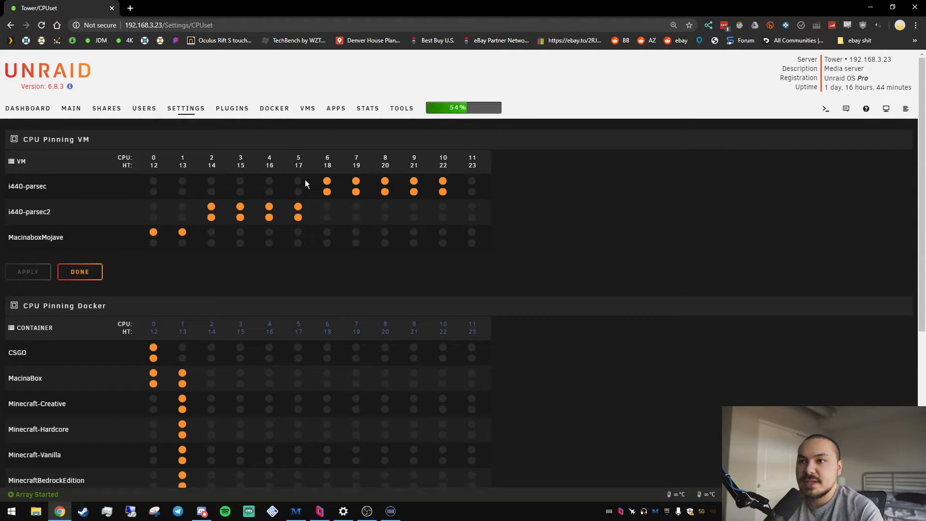
pyautogui.click(297, 180)
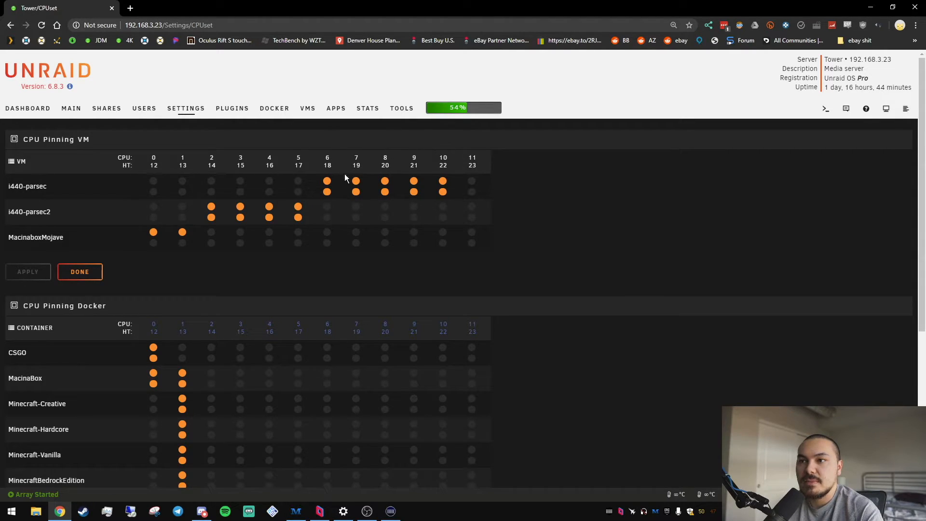
pyautogui.click(327, 192)
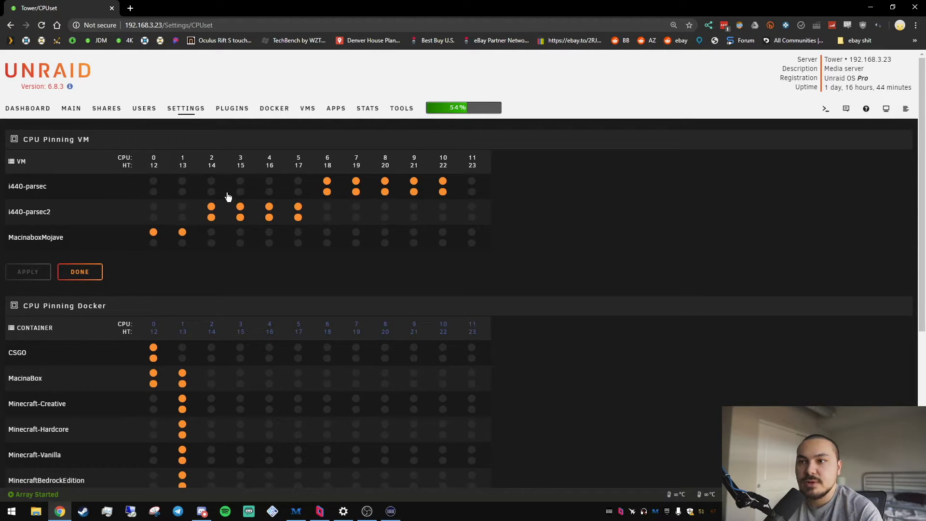
pyautogui.moveTo(471, 260)
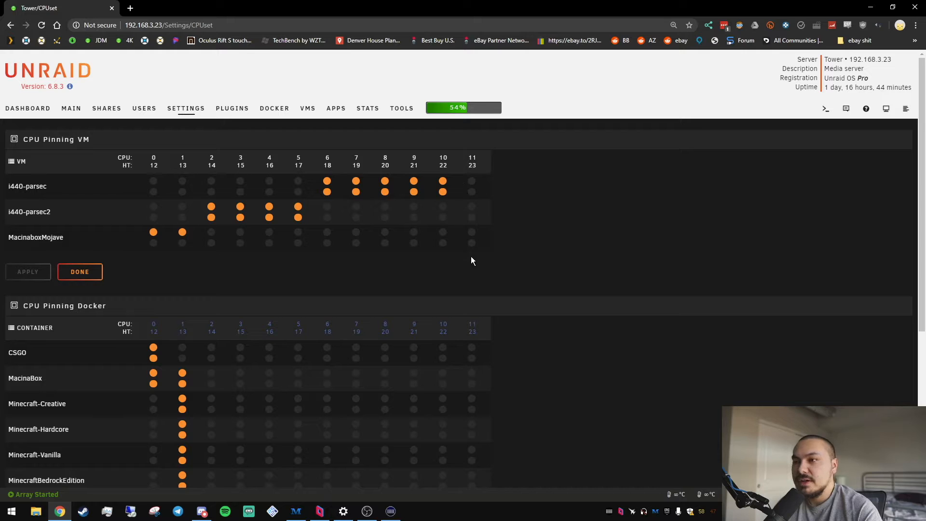
pyautogui.moveTo(476, 176)
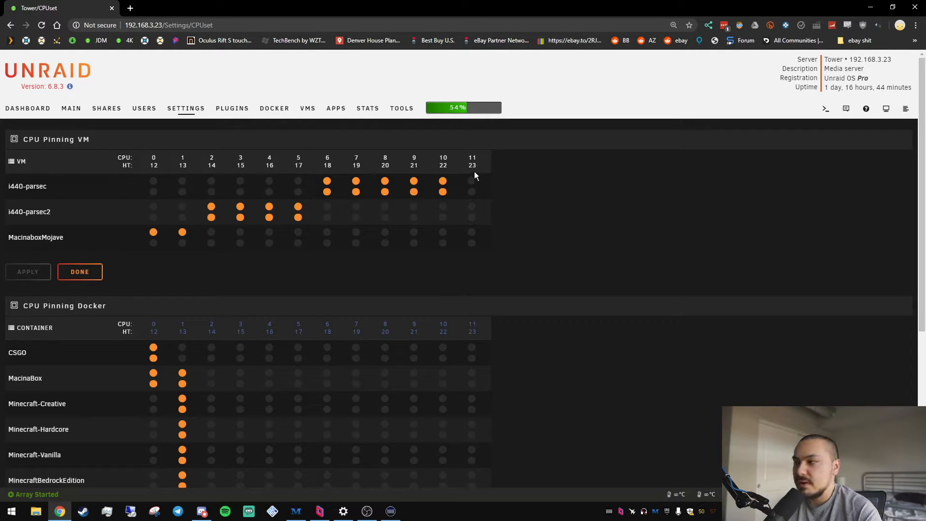
pyautogui.moveTo(455, 242)
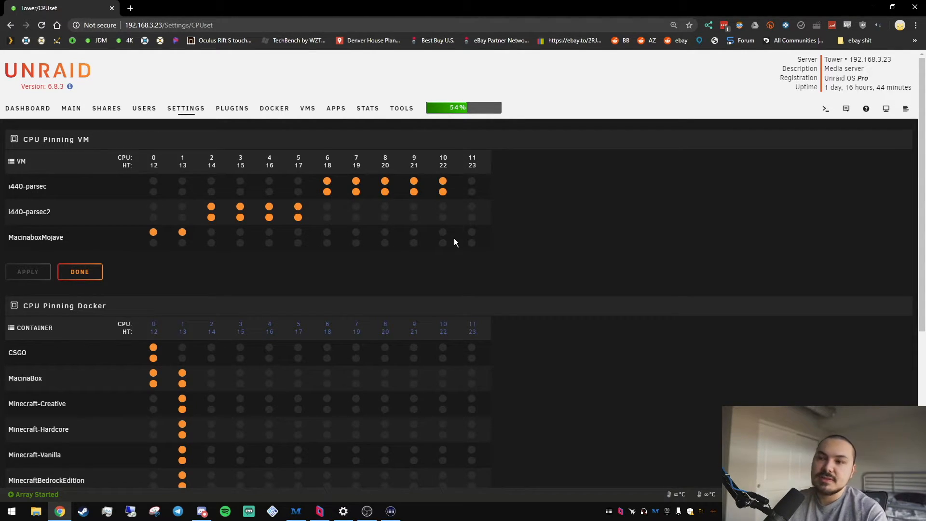
pyautogui.moveTo(484, 278)
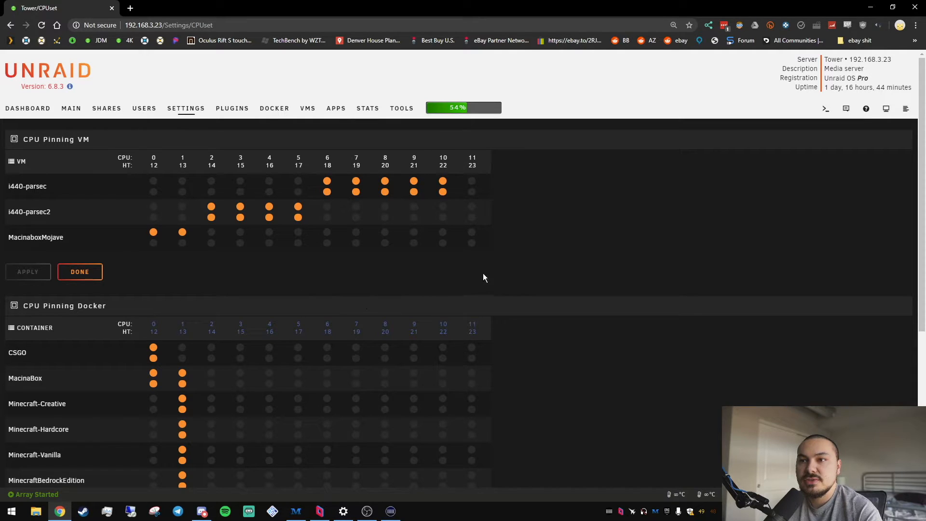
pyautogui.moveTo(225, 245)
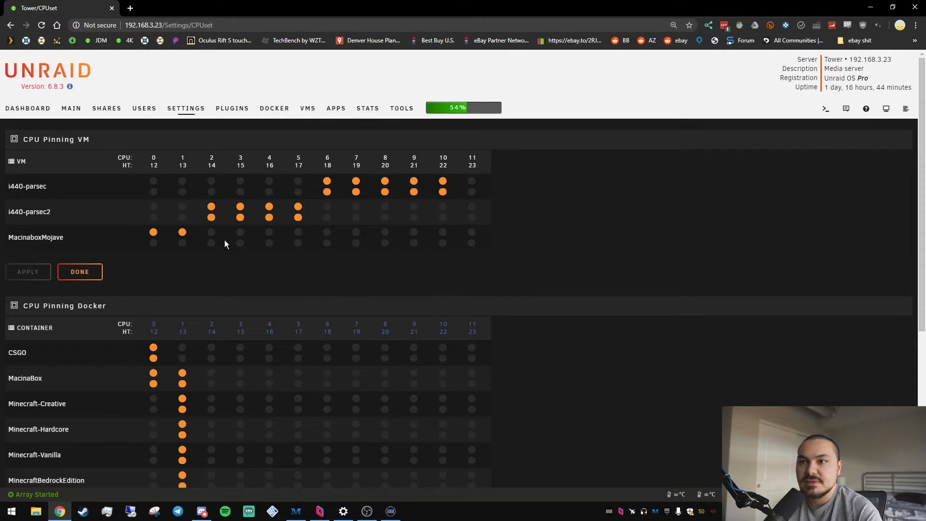
pyautogui.moveTo(414, 234)
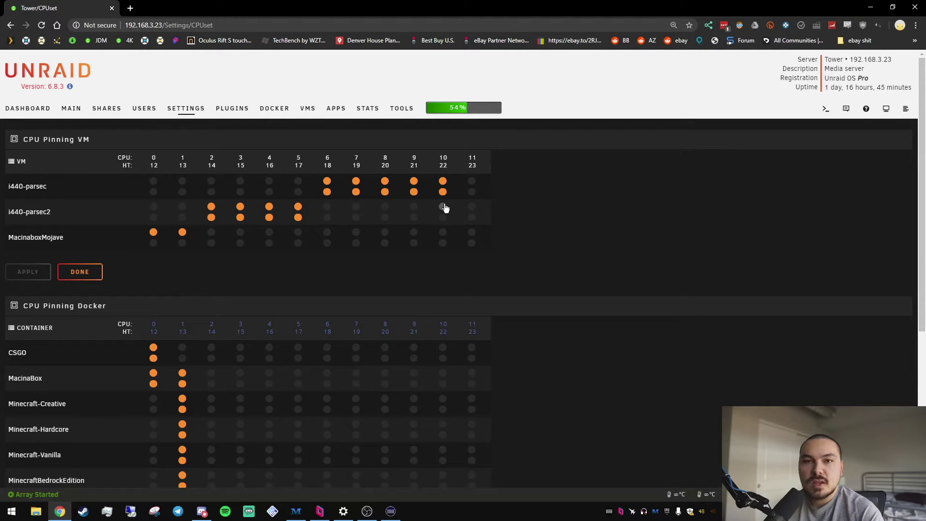
pyautogui.moveTo(373, 188)
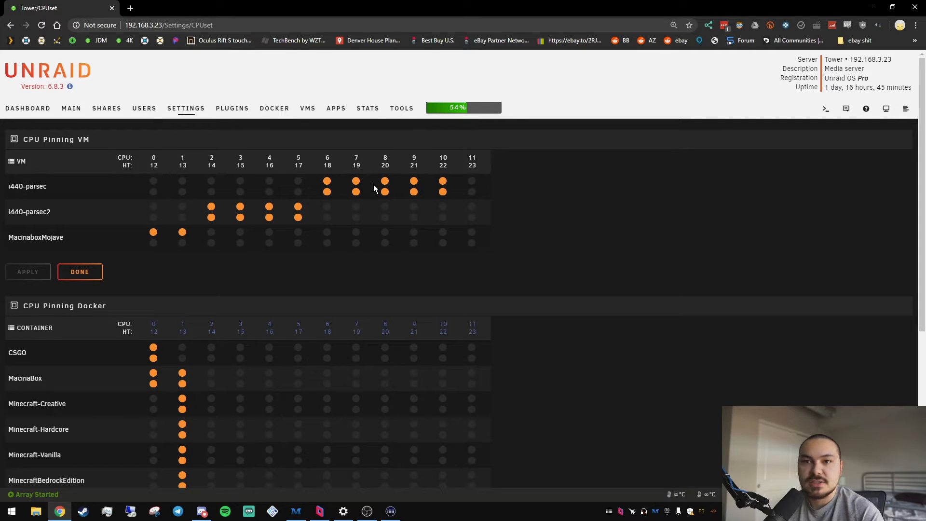
pyautogui.scroll(-3)
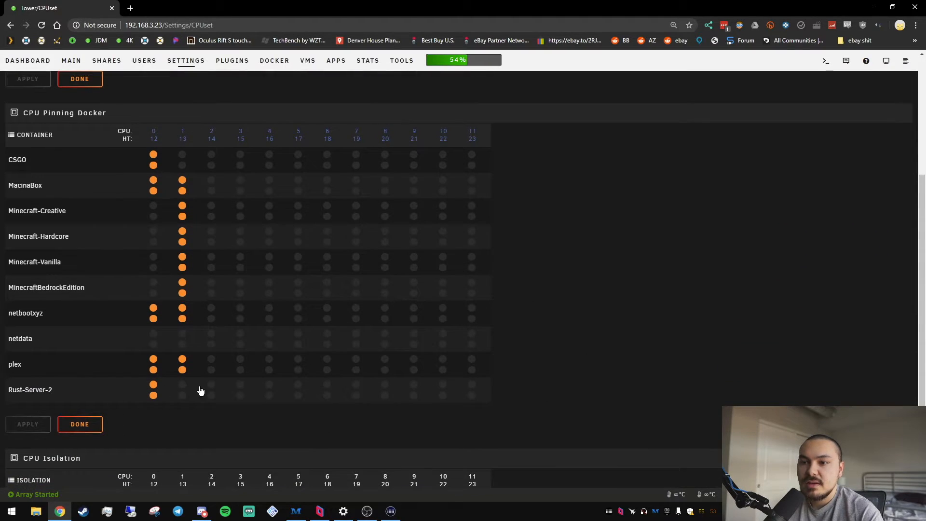
pyautogui.scroll(3)
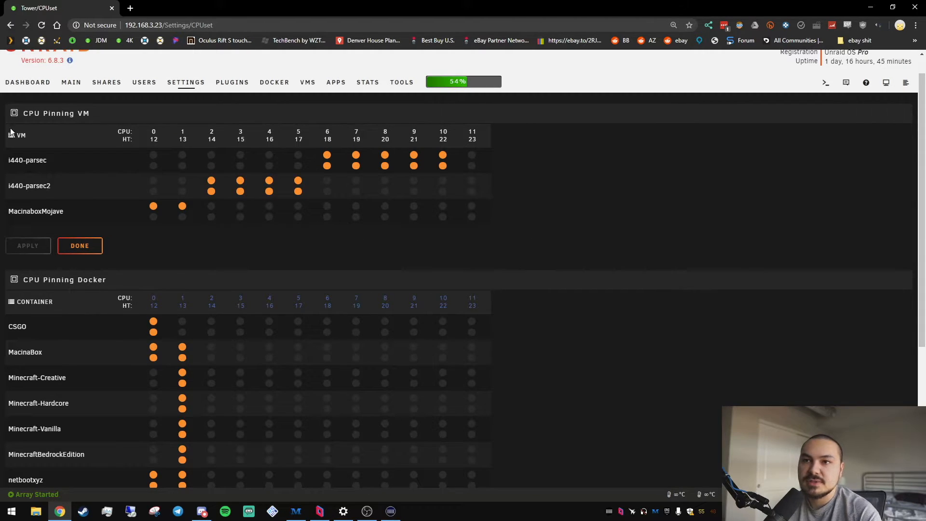
pyautogui.click(27, 81)
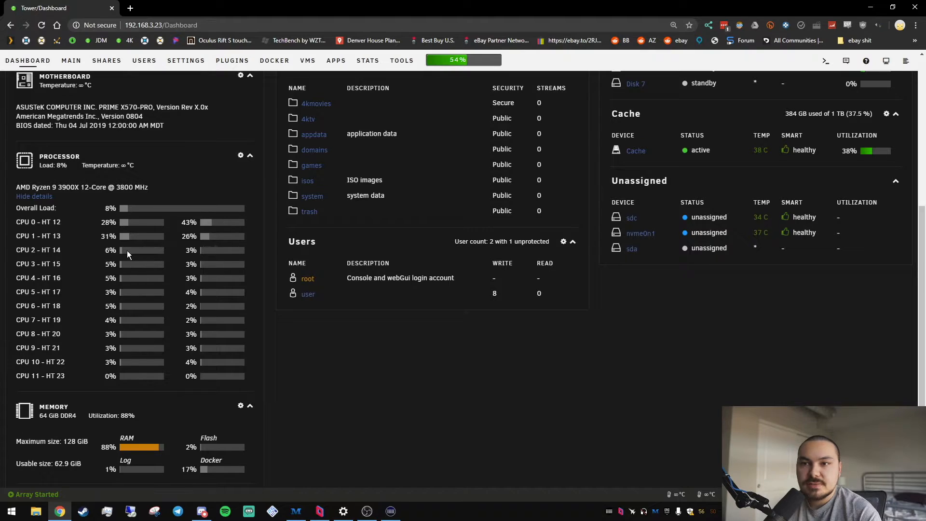
pyautogui.moveTo(133, 342)
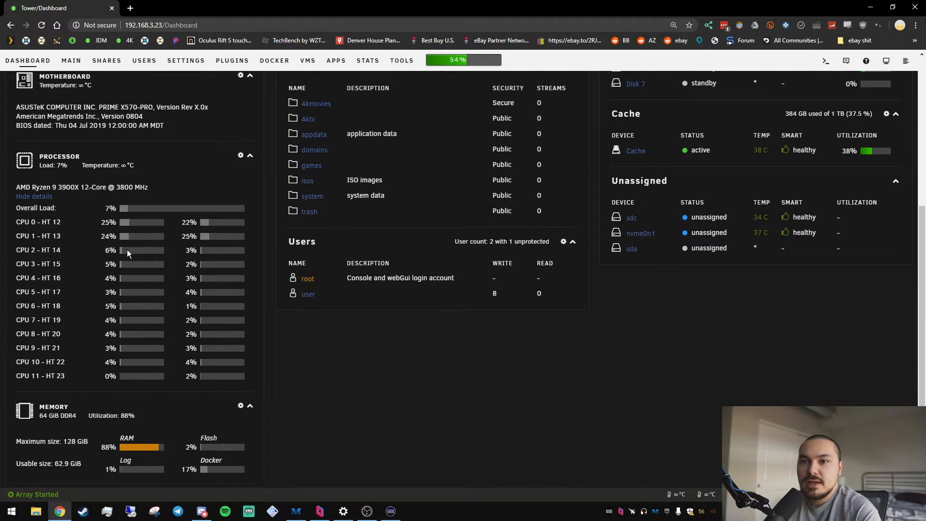
pyautogui.moveTo(154, 366)
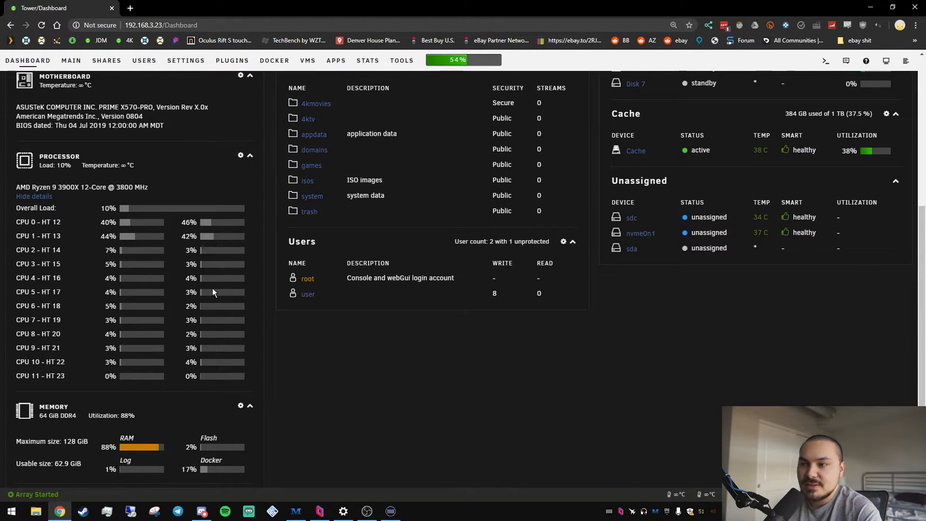
# Check the Dashboard's per-core processor load, then switch to Parsec's Computers list.
pyautogui.scroll(3)
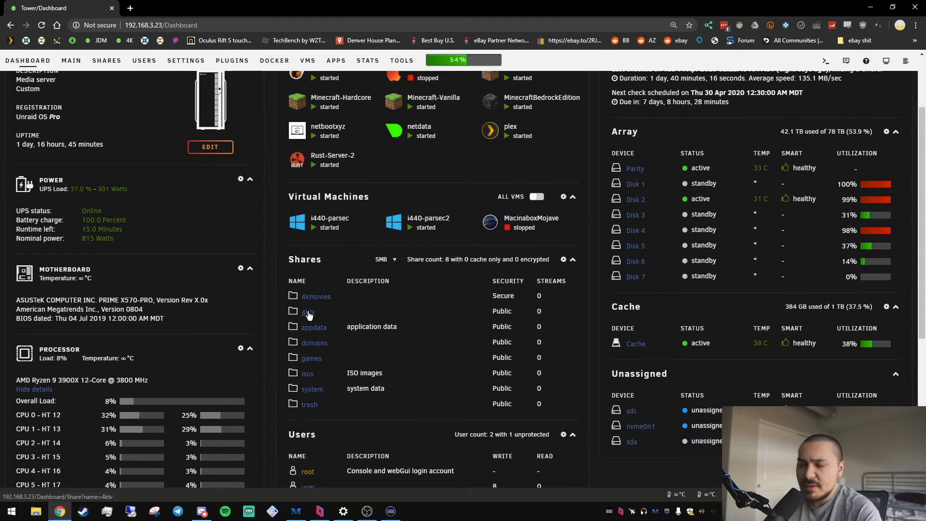
pyautogui.scroll(3)
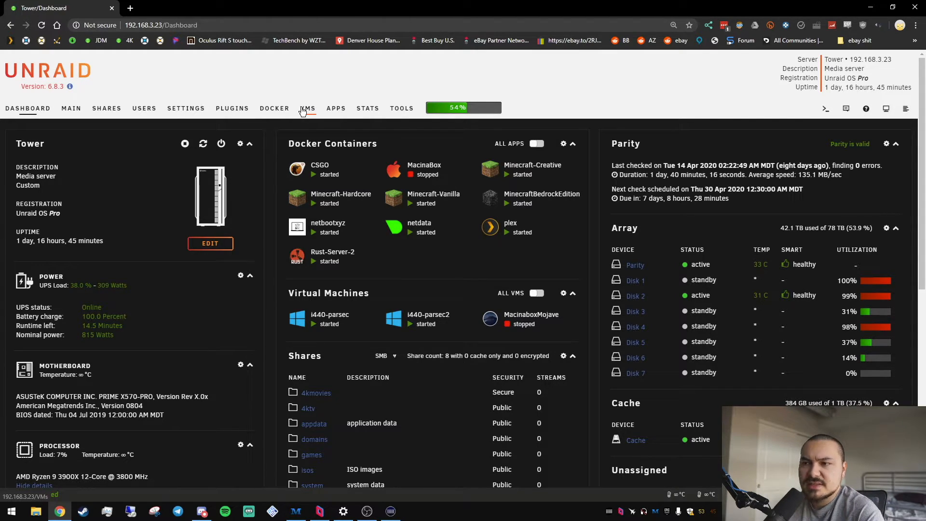
pyautogui.moveTo(298, 103)
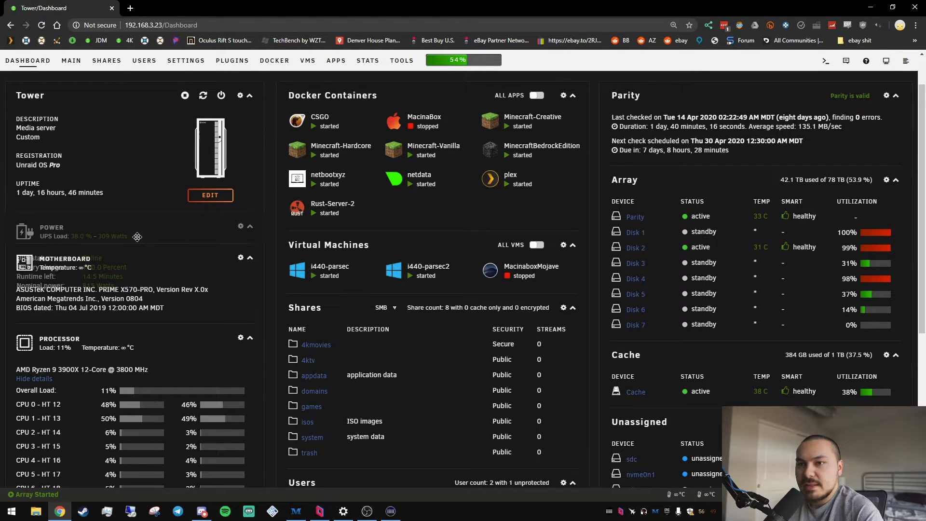
pyautogui.click(248, 226)
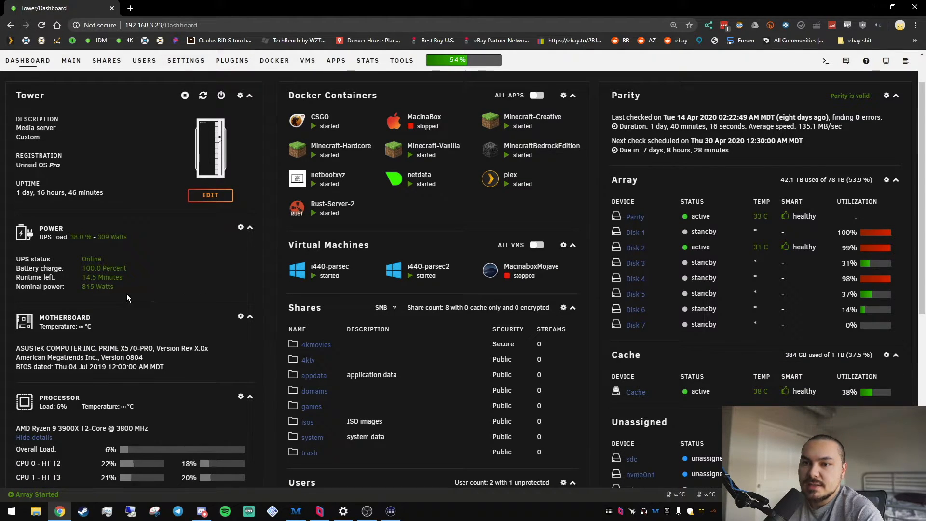
pyautogui.scroll(-3)
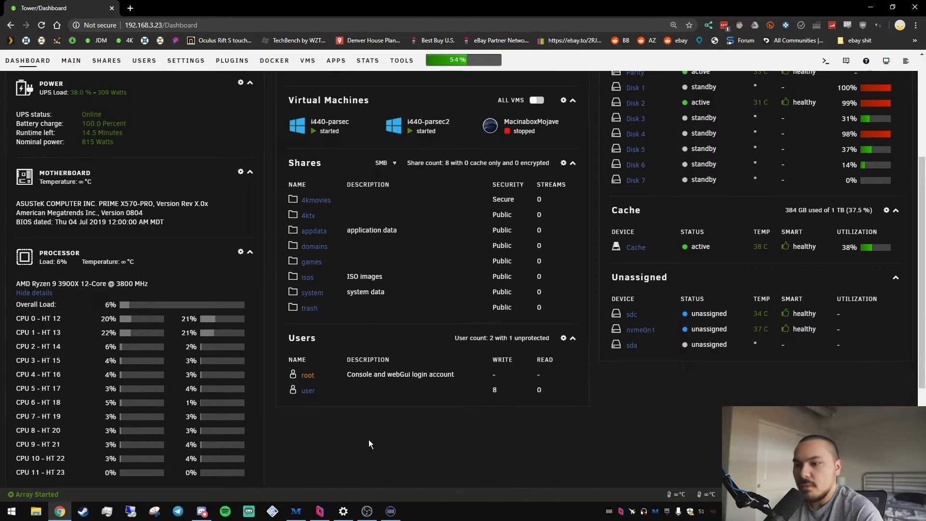
pyautogui.click(319, 511)
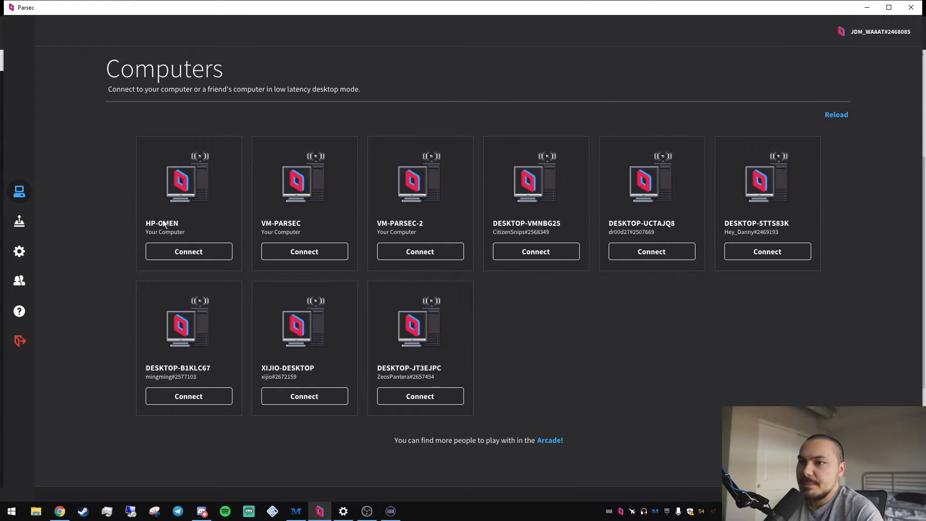
pyautogui.moveTo(681, 166)
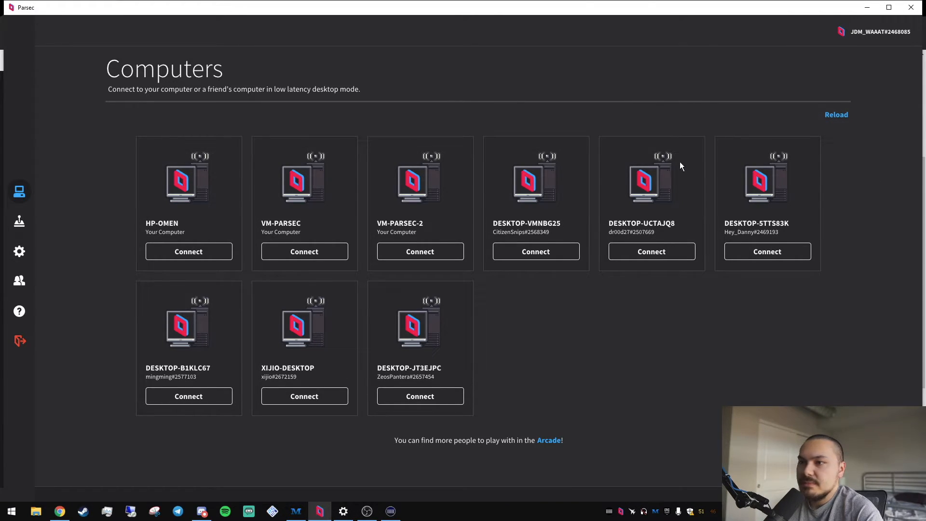
pyautogui.moveTo(153, 241)
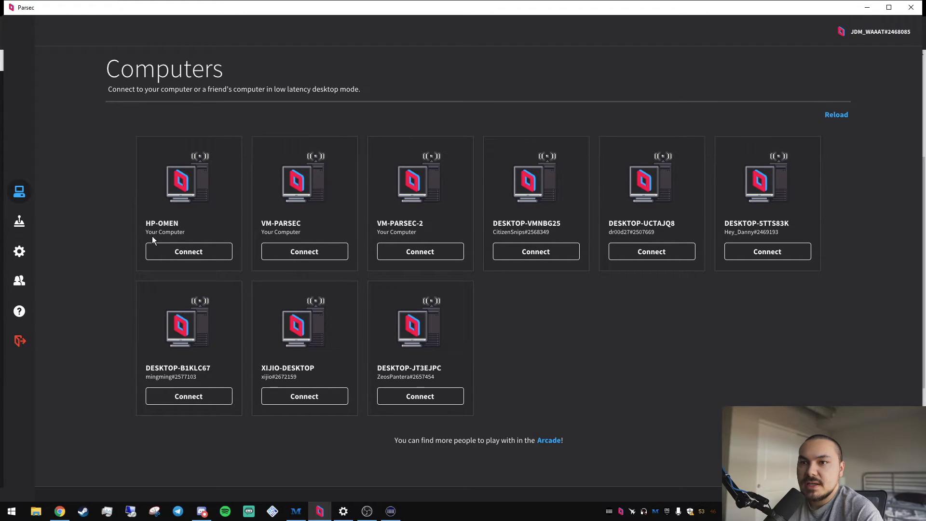
pyautogui.moveTo(312, 232)
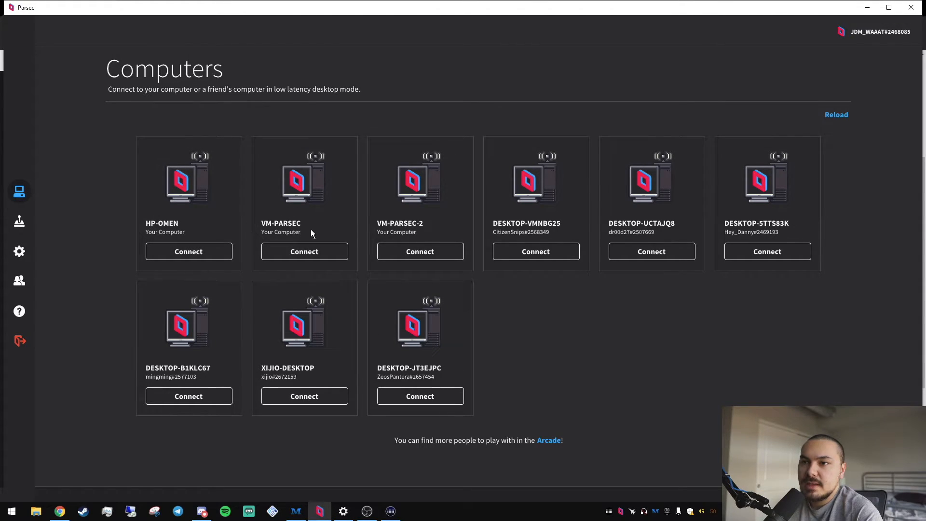
pyautogui.moveTo(420, 251)
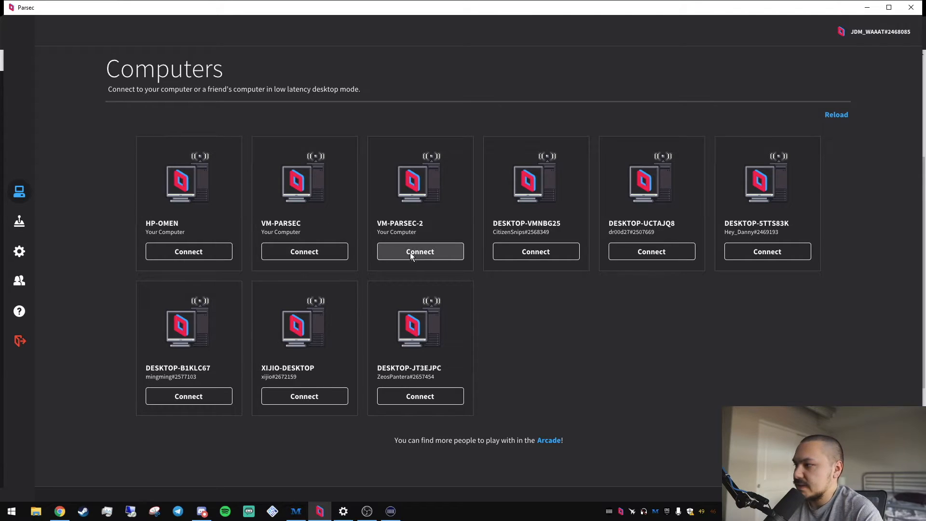
pyautogui.moveTo(19, 250)
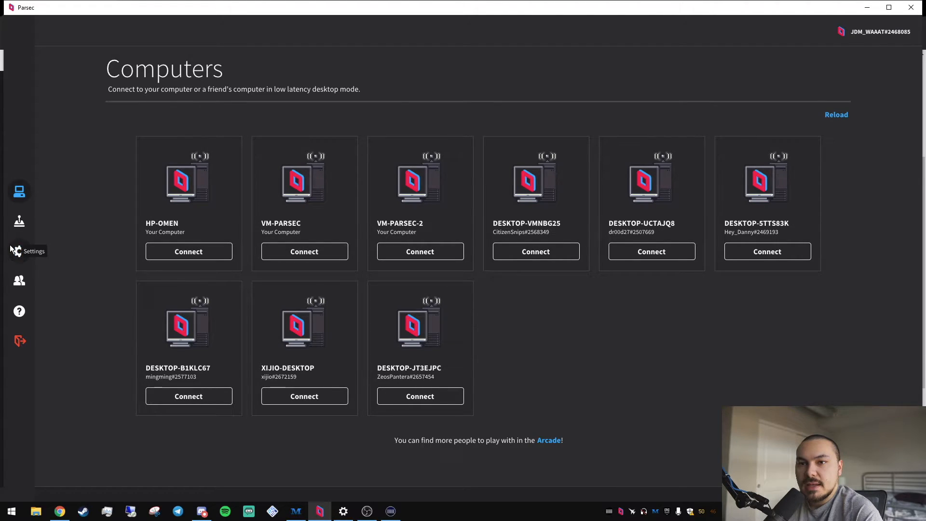
# Scroll through Parsec's Client settings, then connect to the VM showing Steam.
pyautogui.click(19, 251)
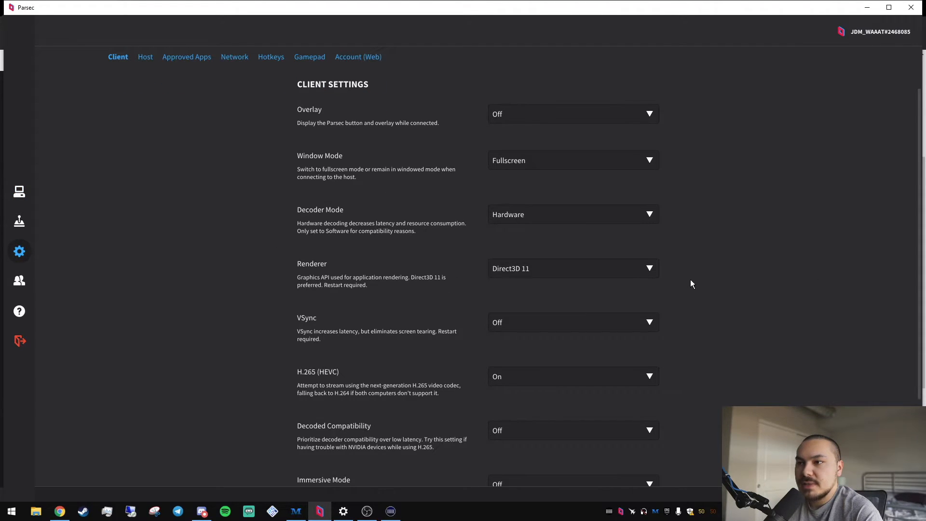
pyautogui.scroll(-3)
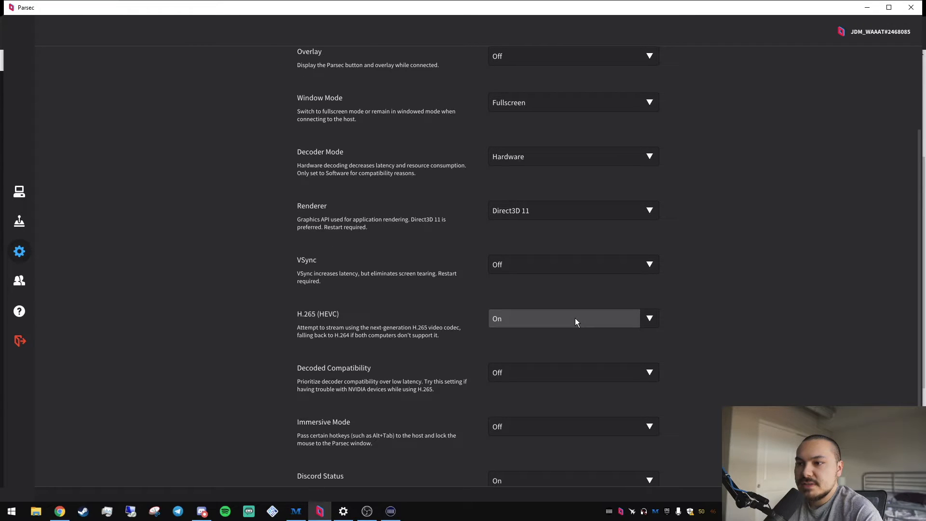
pyautogui.moveTo(593, 264)
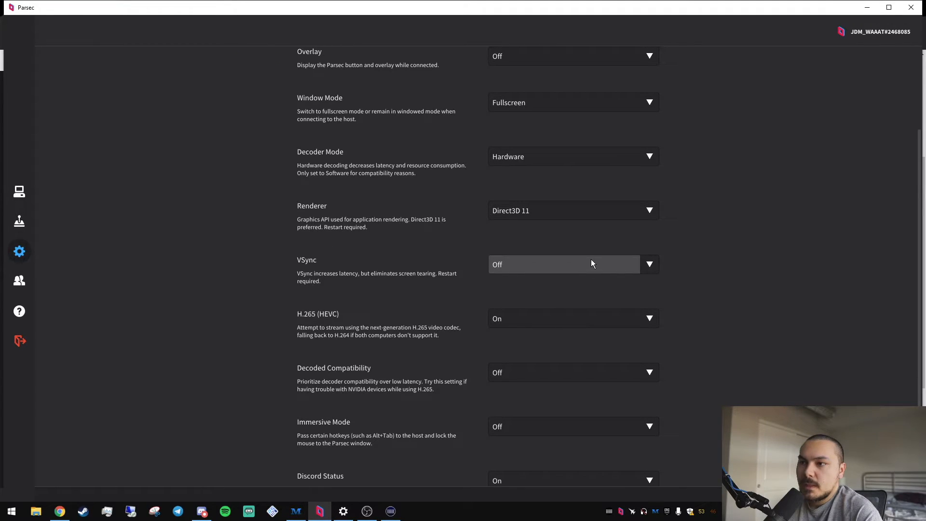
pyautogui.scroll(-3)
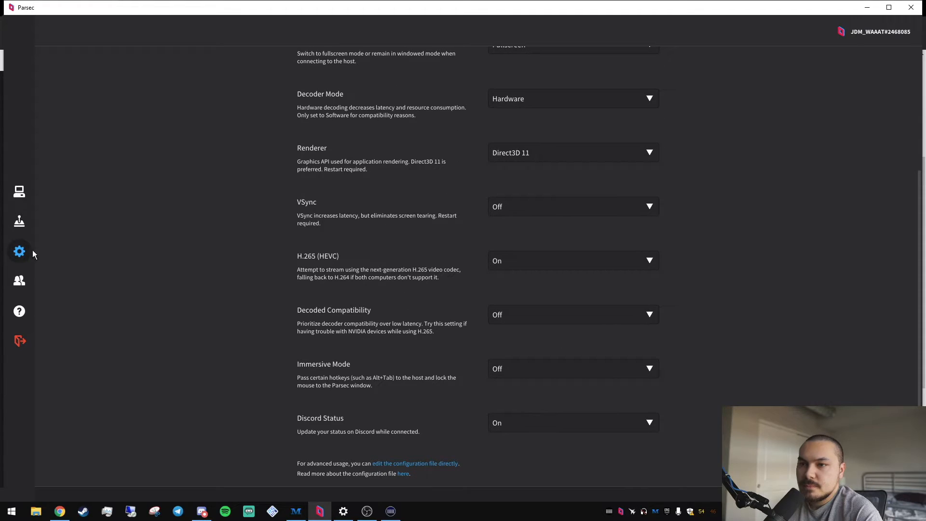
pyautogui.click(18, 191)
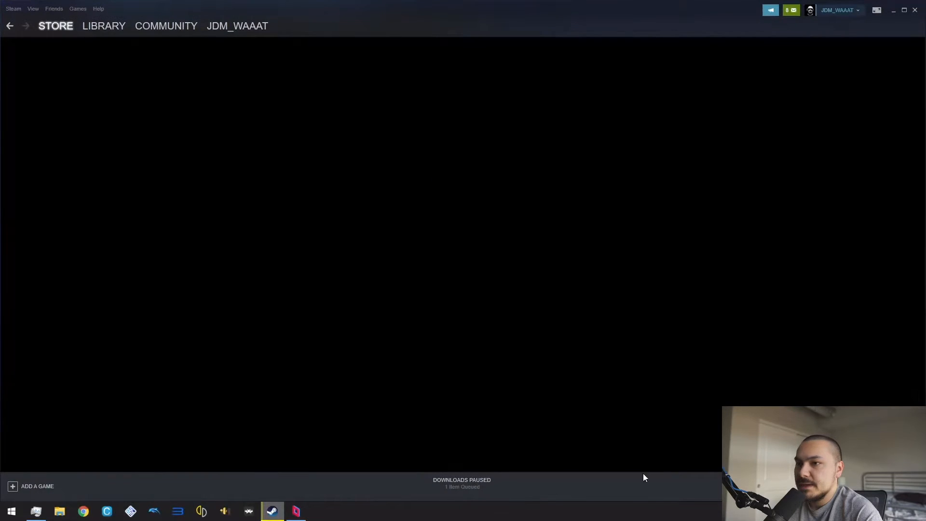
# Show Slay the Spire's Library page in Steam, with 258 hours played.
pyautogui.click(103, 25)
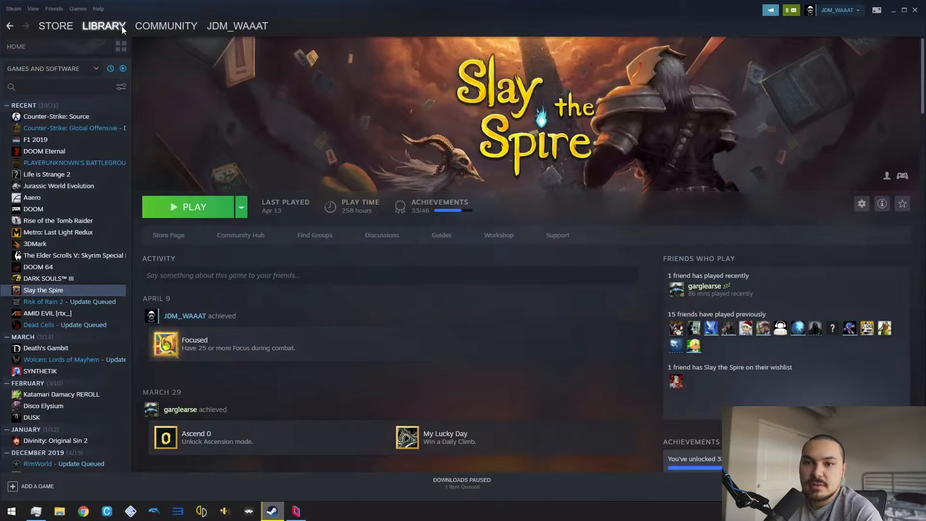
pyautogui.scroll(-3)
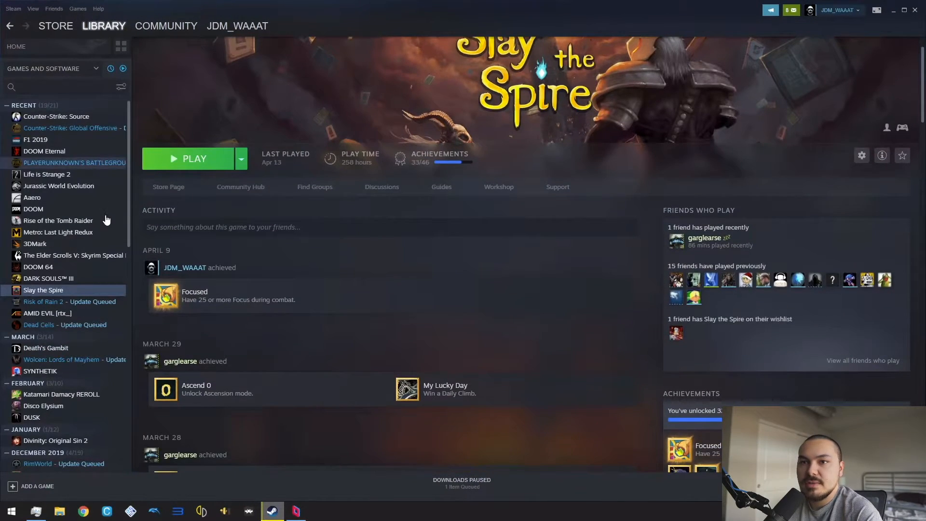
pyautogui.moveTo(98, 208)
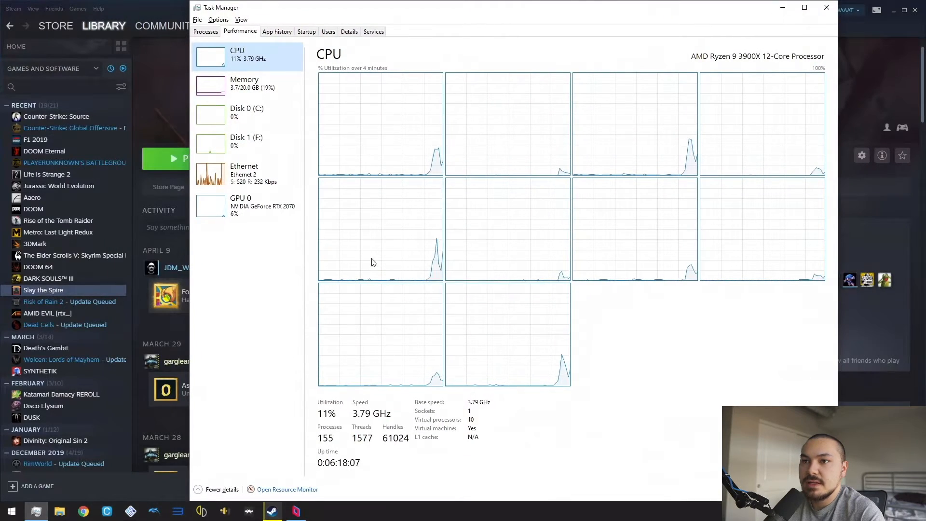
# View GPU 0 usage, then right-click the RTX 2070 under Device Manager's Display adapters.
pyautogui.click(240, 205)
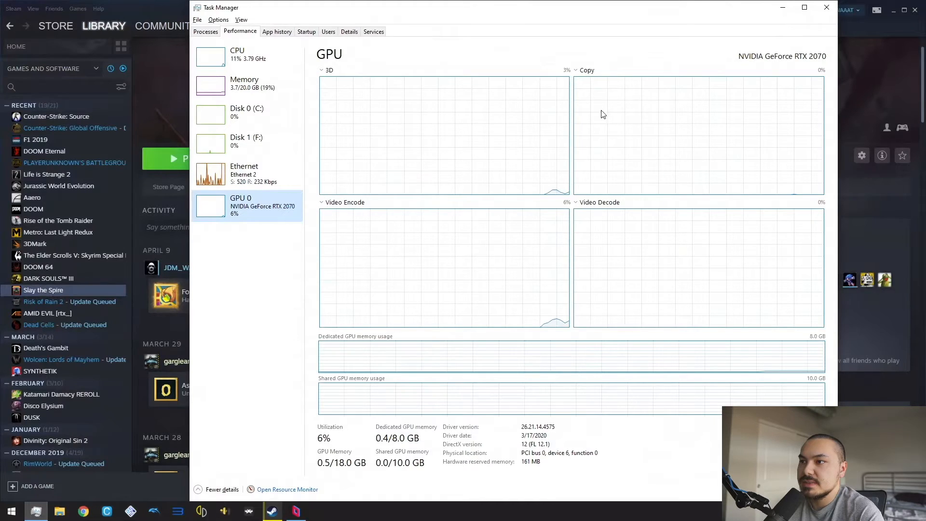
pyautogui.click(10, 512)
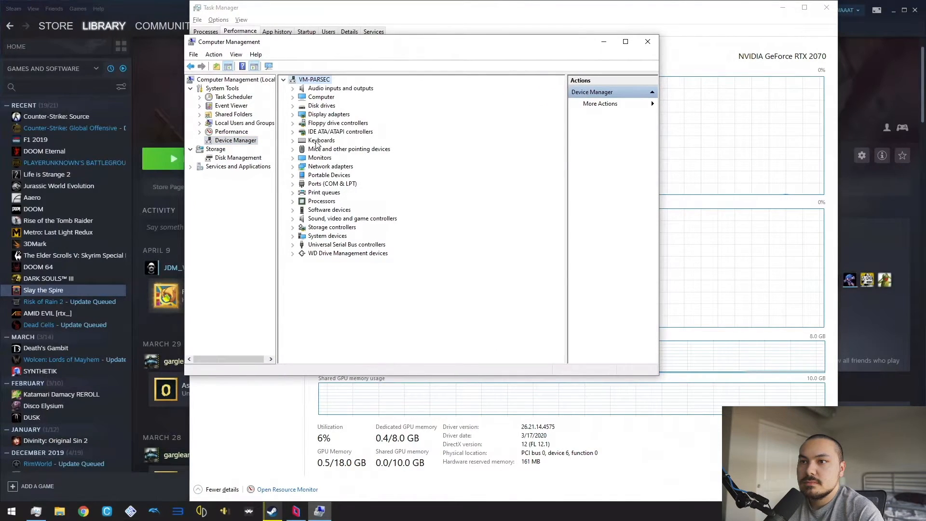
pyautogui.rightClick(349, 122)
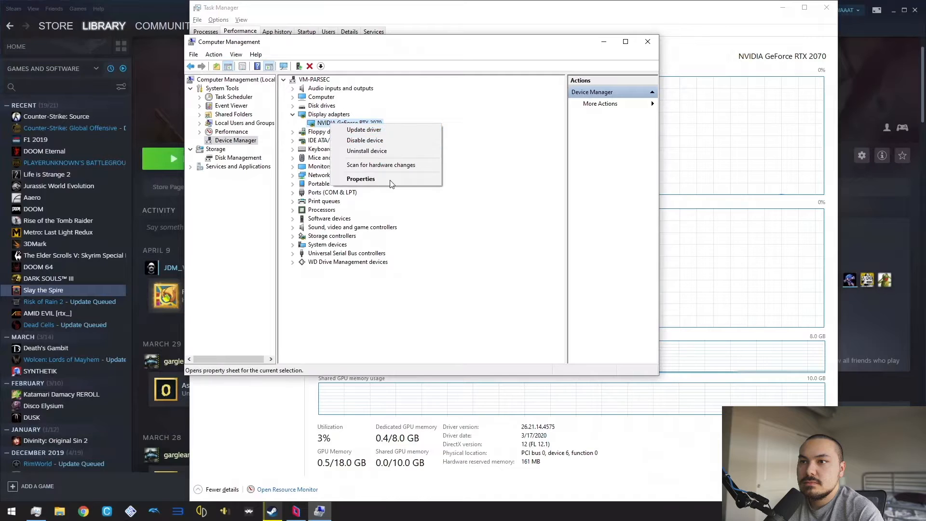
# Confirm the RTX 2070 is working properly in its Properties, then return to Task Manager.
pyautogui.click(360, 178)
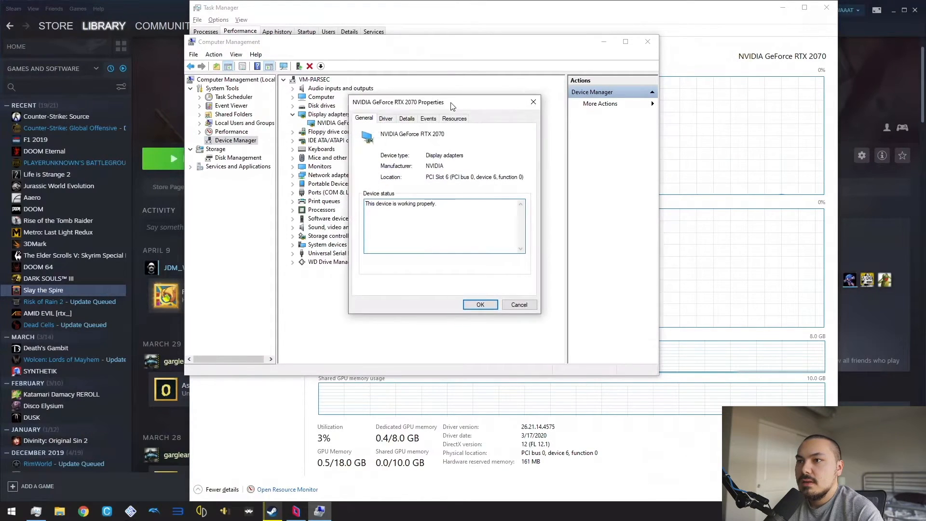
pyautogui.moveTo(398, 102); pyautogui.dragTo(621, 186)
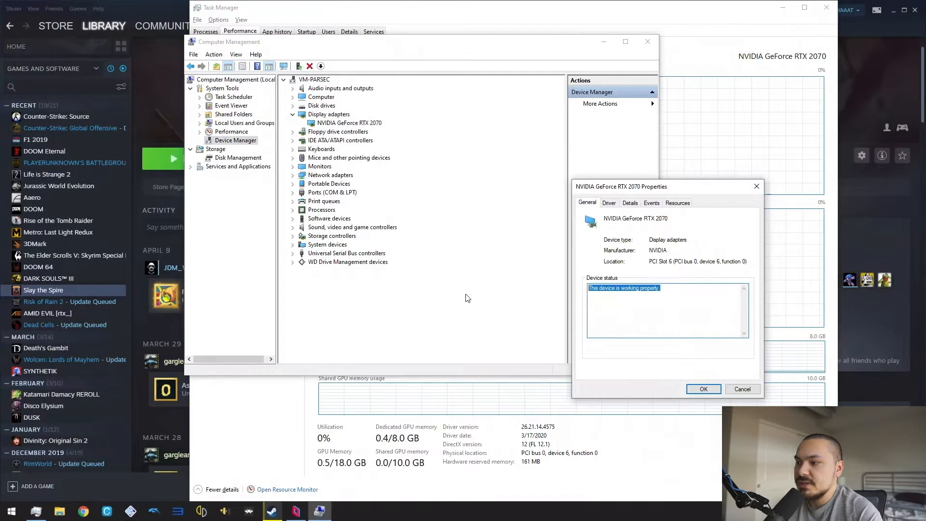
pyautogui.moveTo(757, 187)
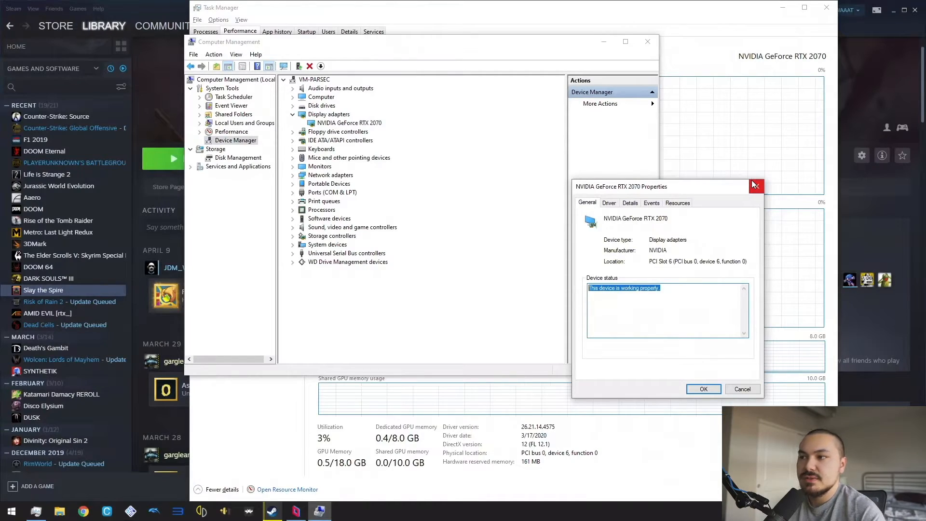
pyautogui.moveTo(757, 185)
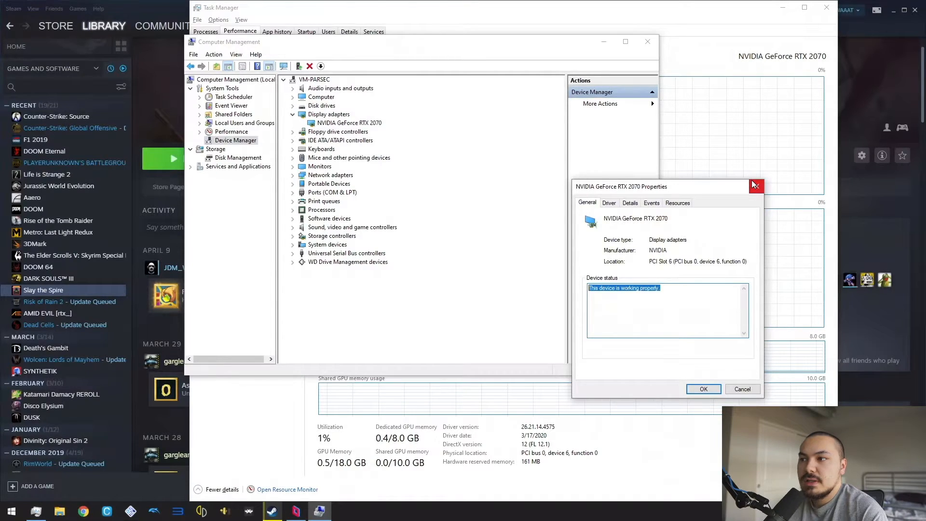
pyautogui.moveTo(791, 234)
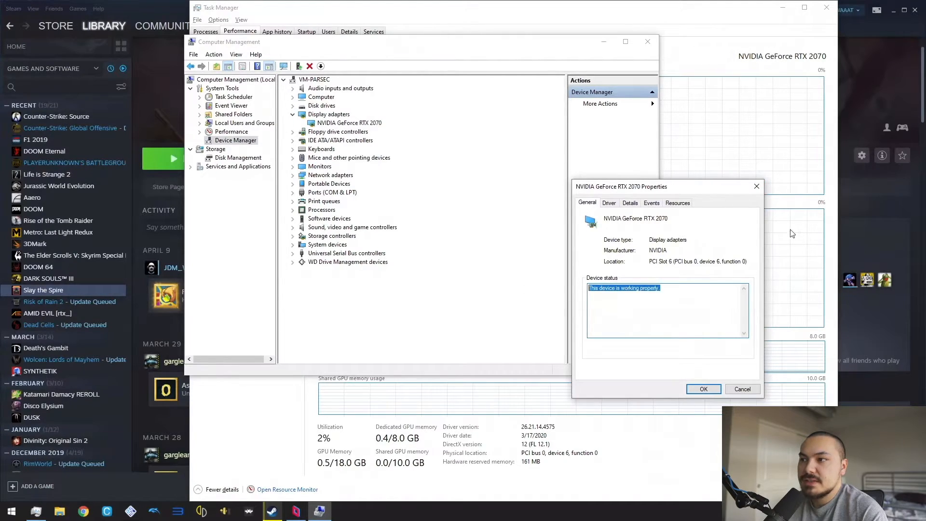
pyautogui.click(703, 389)
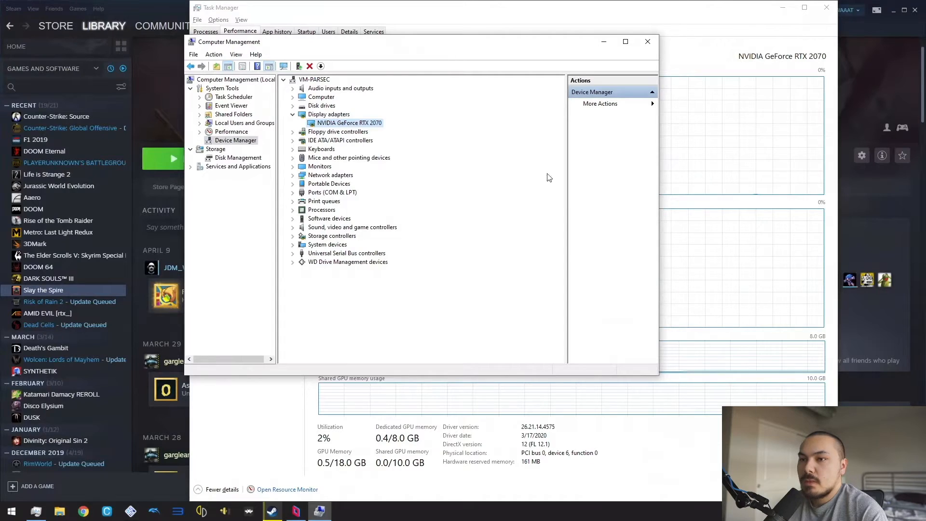
pyautogui.moveTo(465, 353)
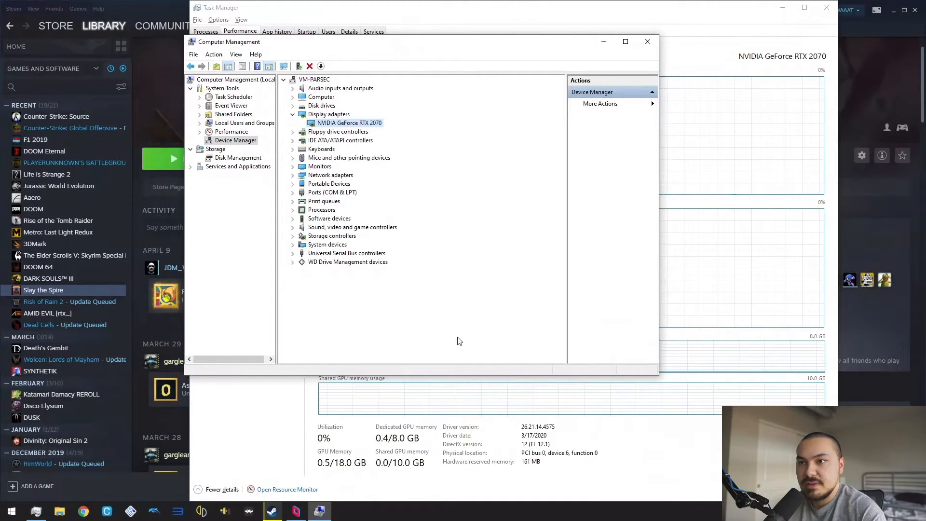
pyautogui.moveTo(455, 179)
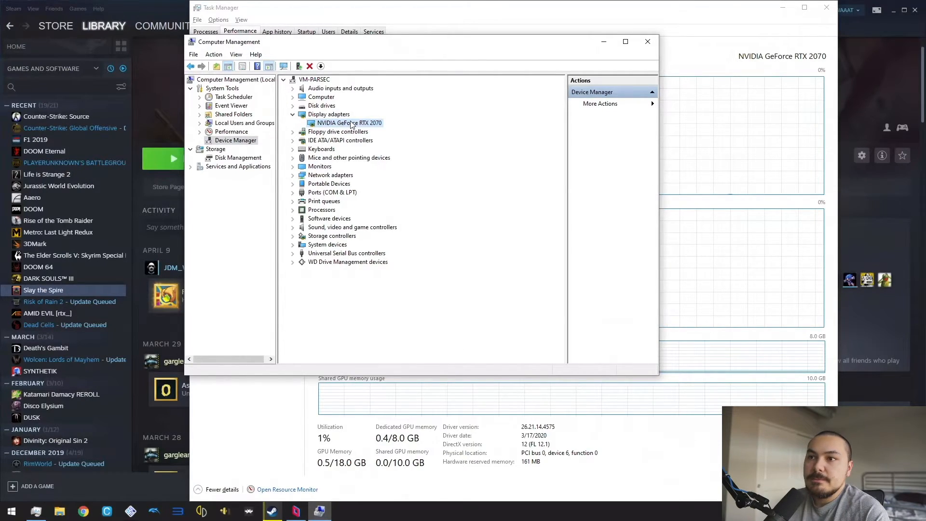
pyautogui.moveTo(340, 127)
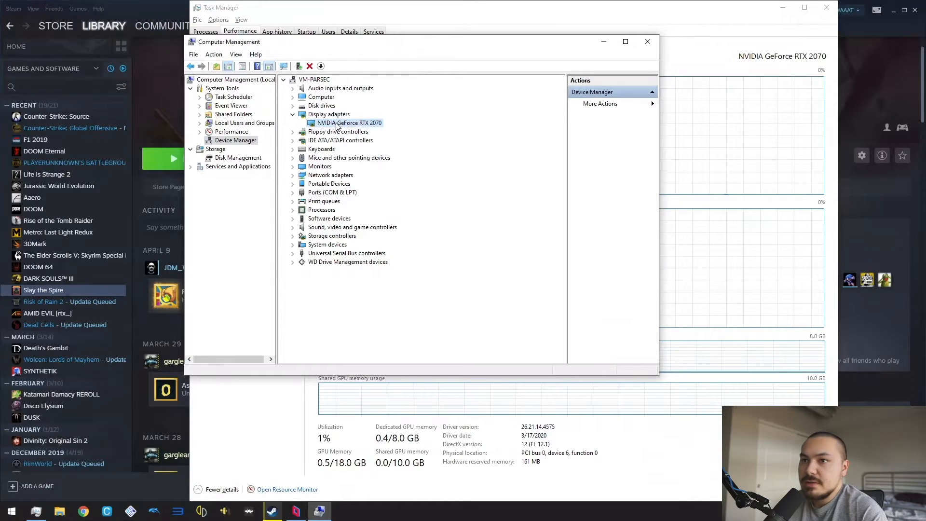
pyautogui.moveTo(343, 139)
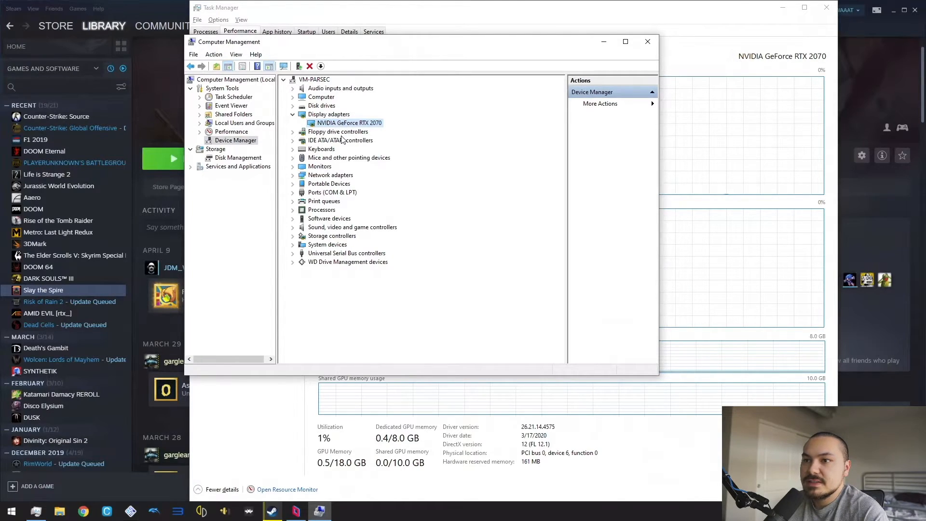
pyautogui.click(648, 41)
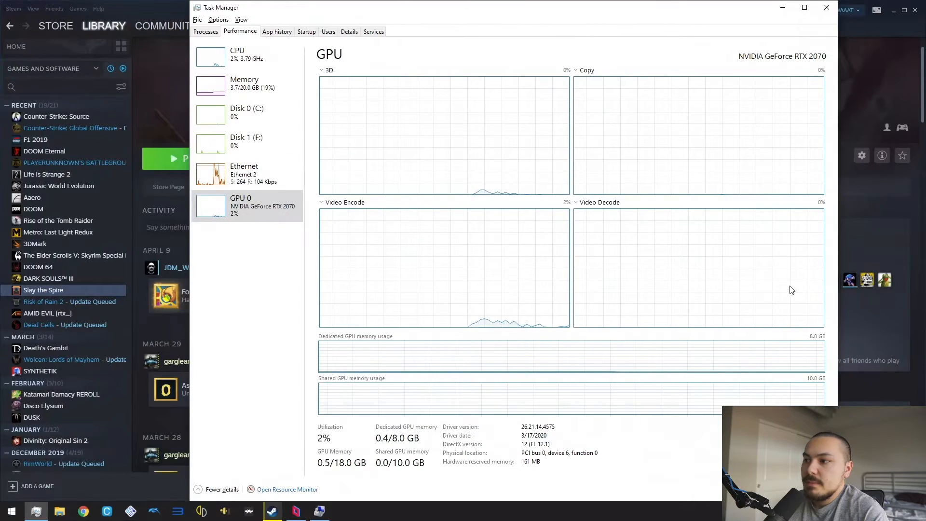
pyautogui.moveTo(753, 324)
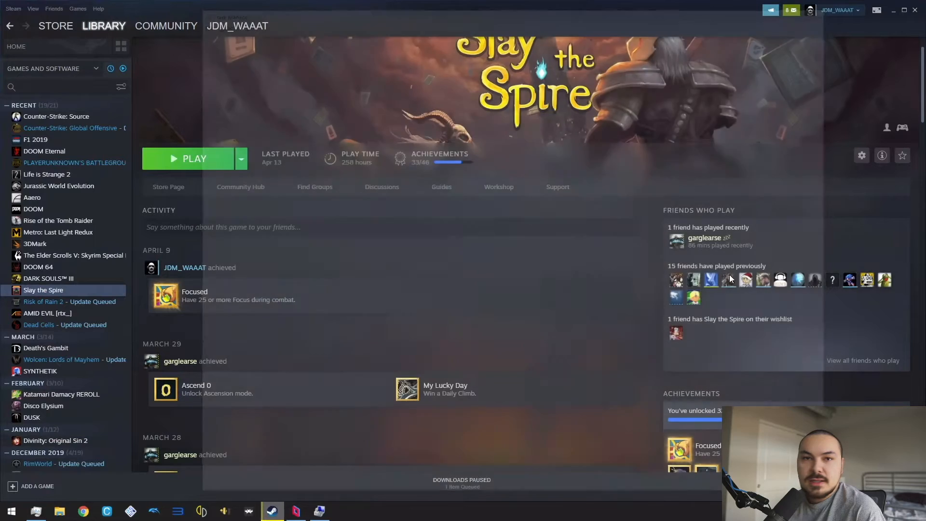
pyautogui.moveTo(727, 279)
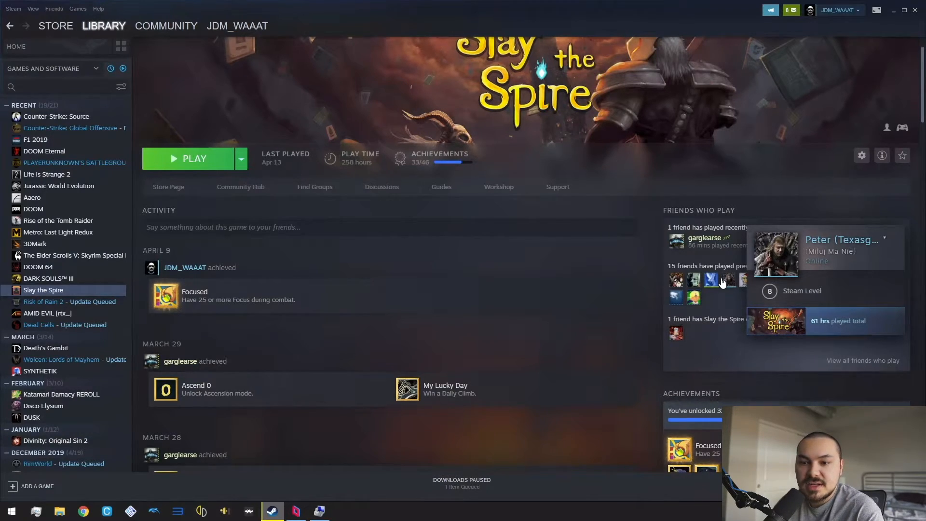
pyautogui.moveTo(723, 282)
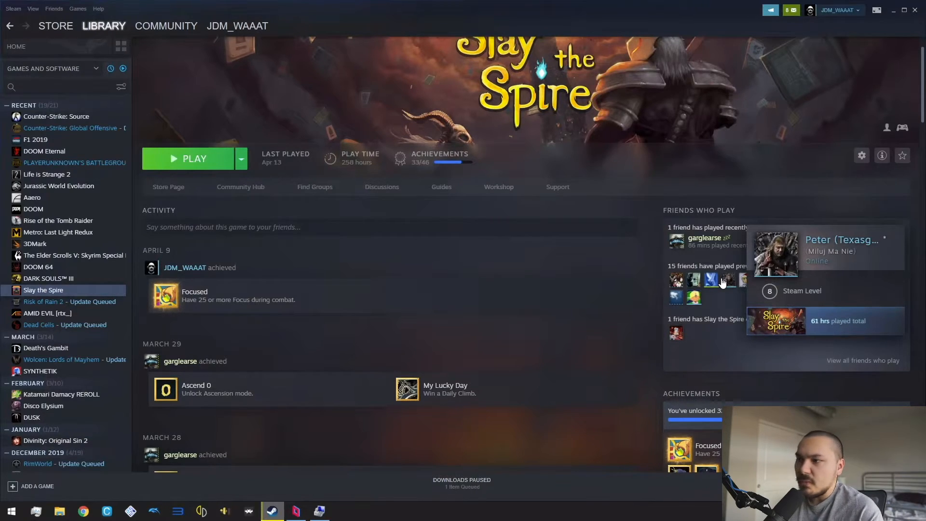
pyautogui.moveTo(389, 334)
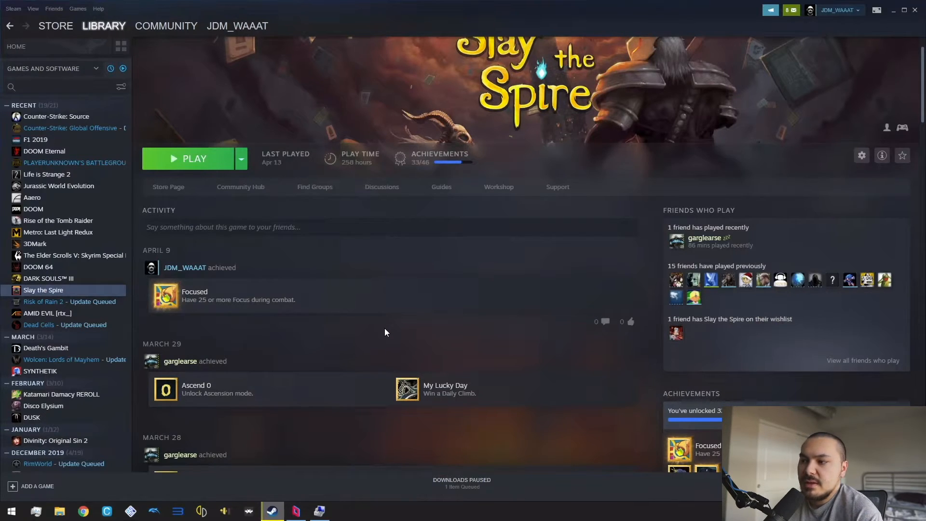
pyautogui.moveTo(376, 355)
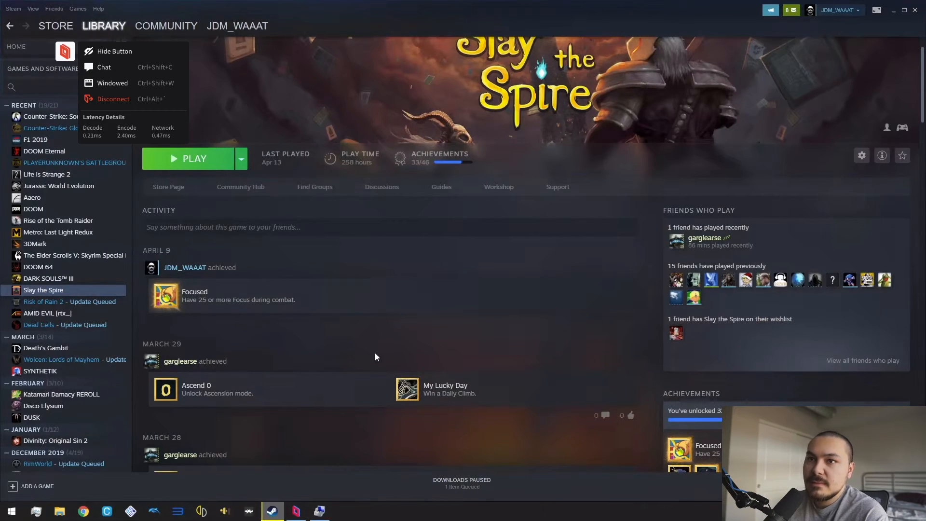
pyautogui.moveTo(129, 145)
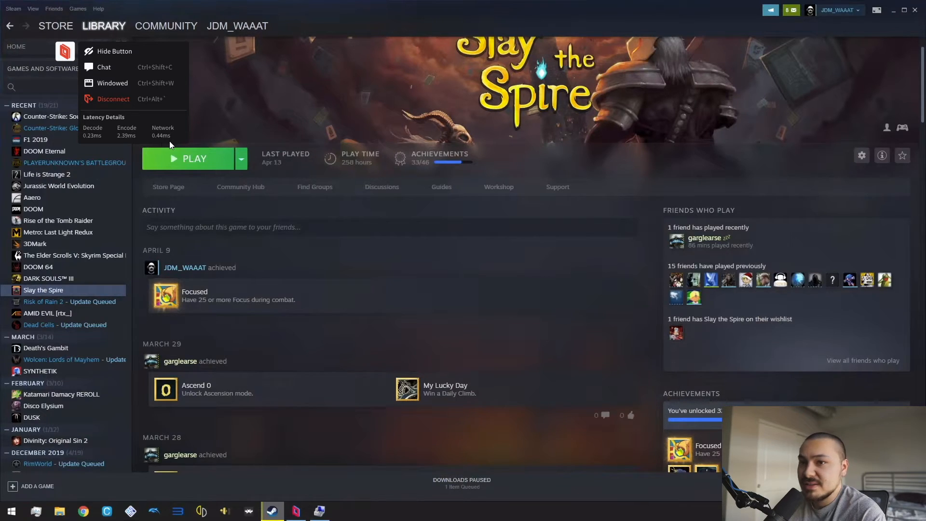
pyautogui.moveTo(167, 144)
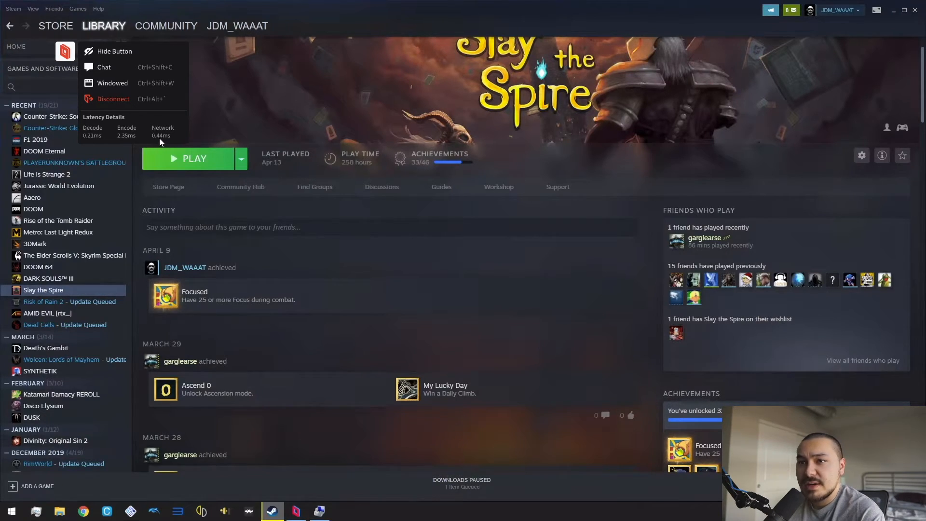